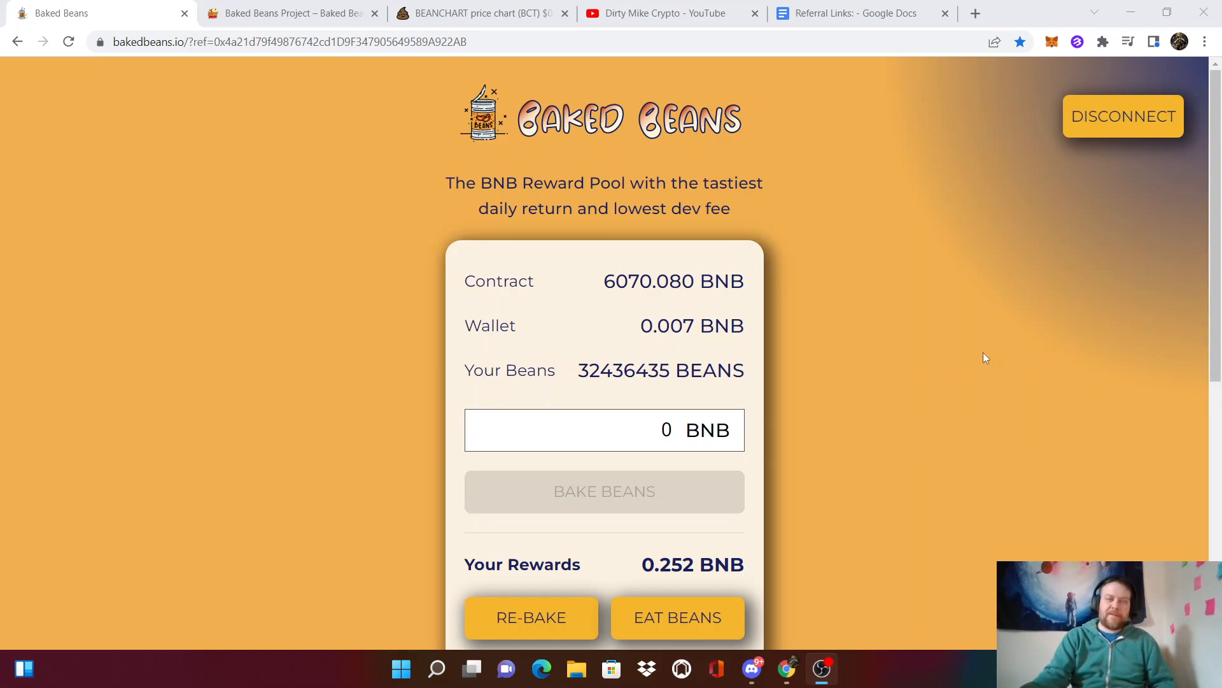
pyautogui.moveTo(897, 289)
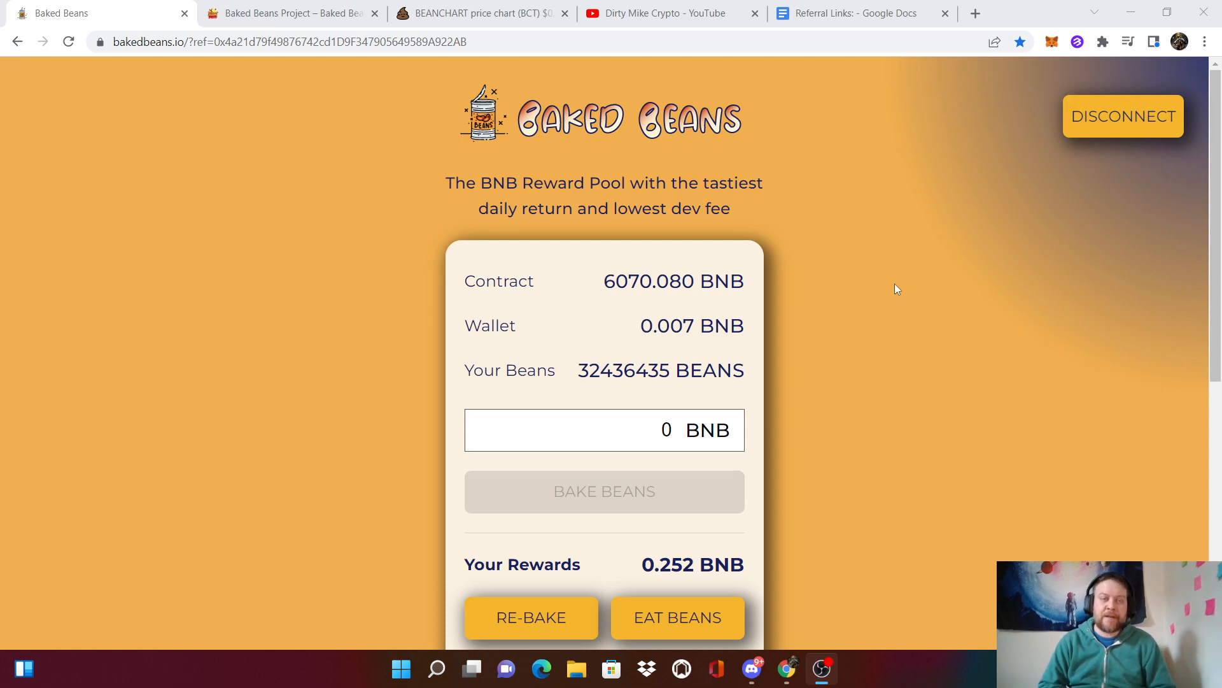
# Check the Referral Links doc and Baked Beans page, then show the Dirty Mike Crypto videos list
pyautogui.click(857, 13)
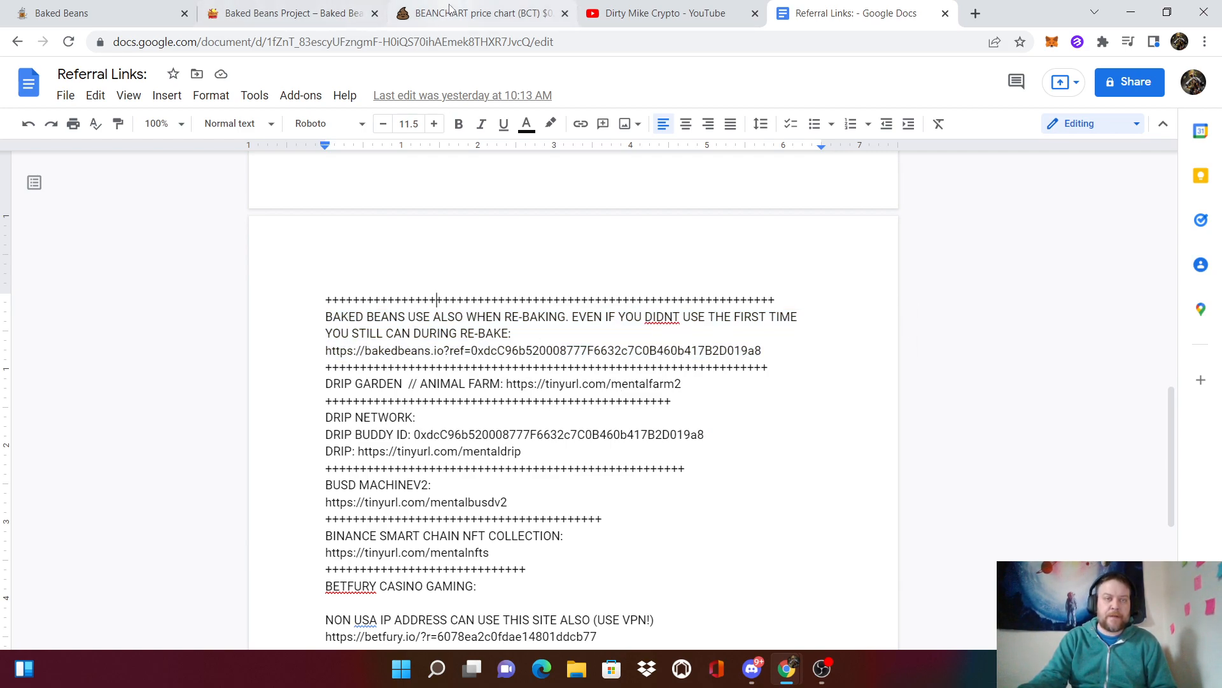
pyautogui.click(93, 13)
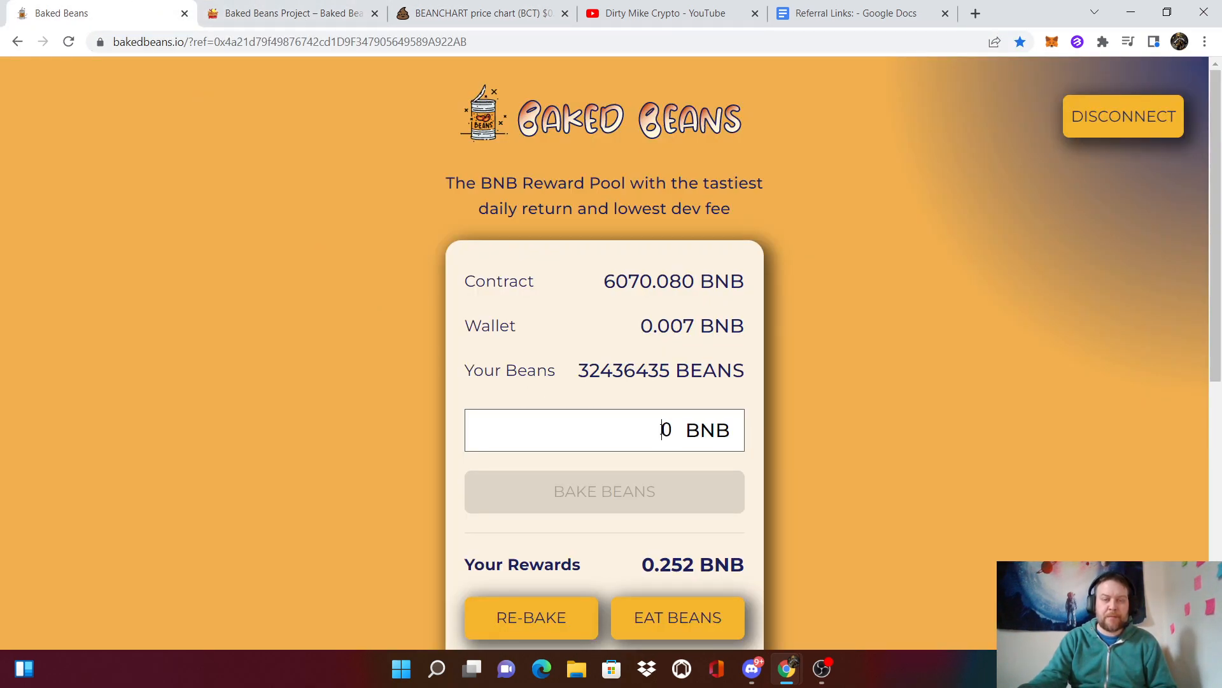
pyautogui.write('.000')
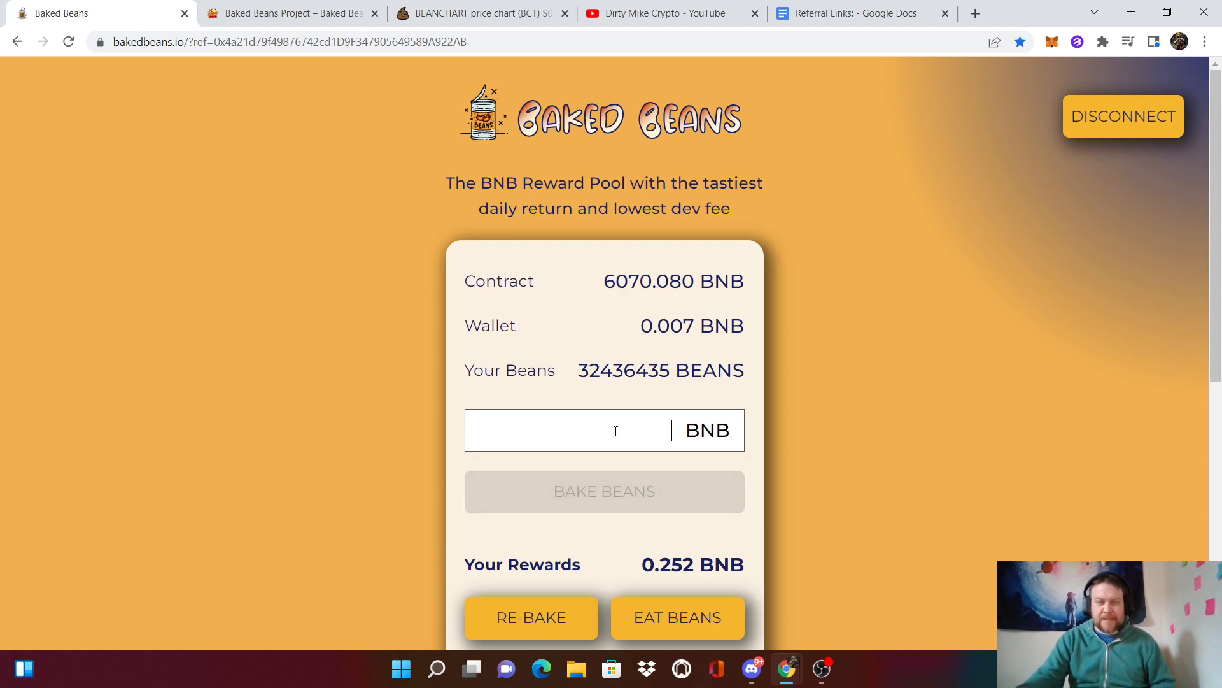
pyautogui.scroll(-3)
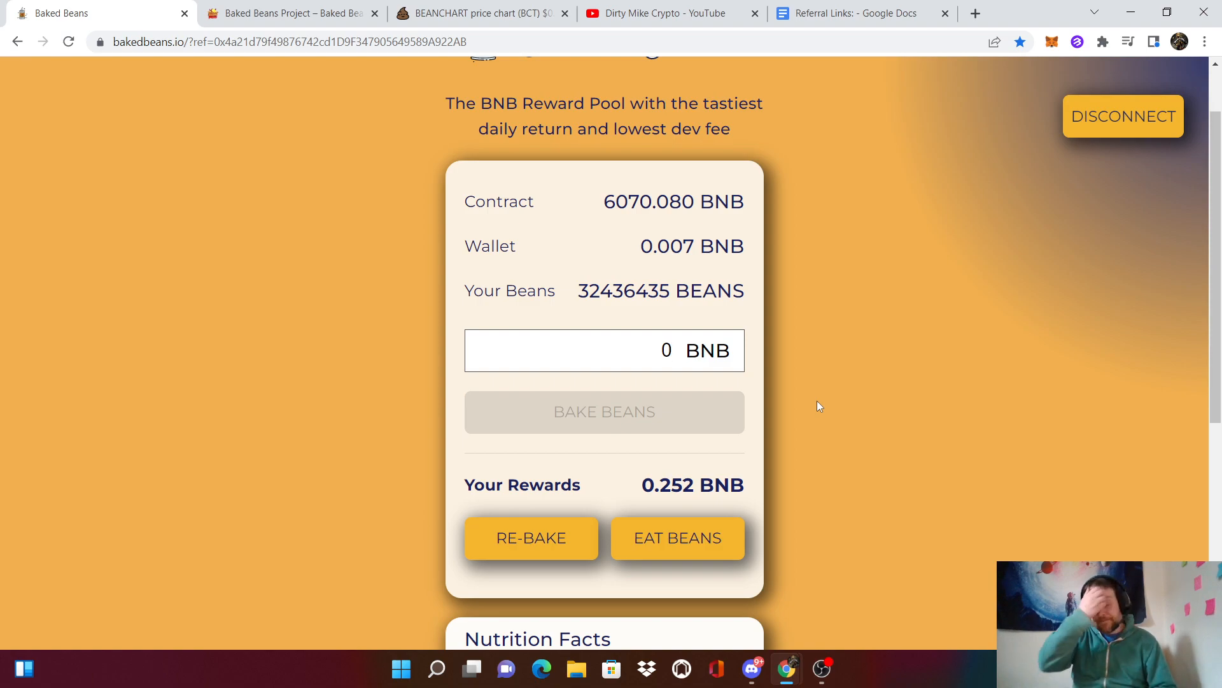
pyautogui.click(666, 13)
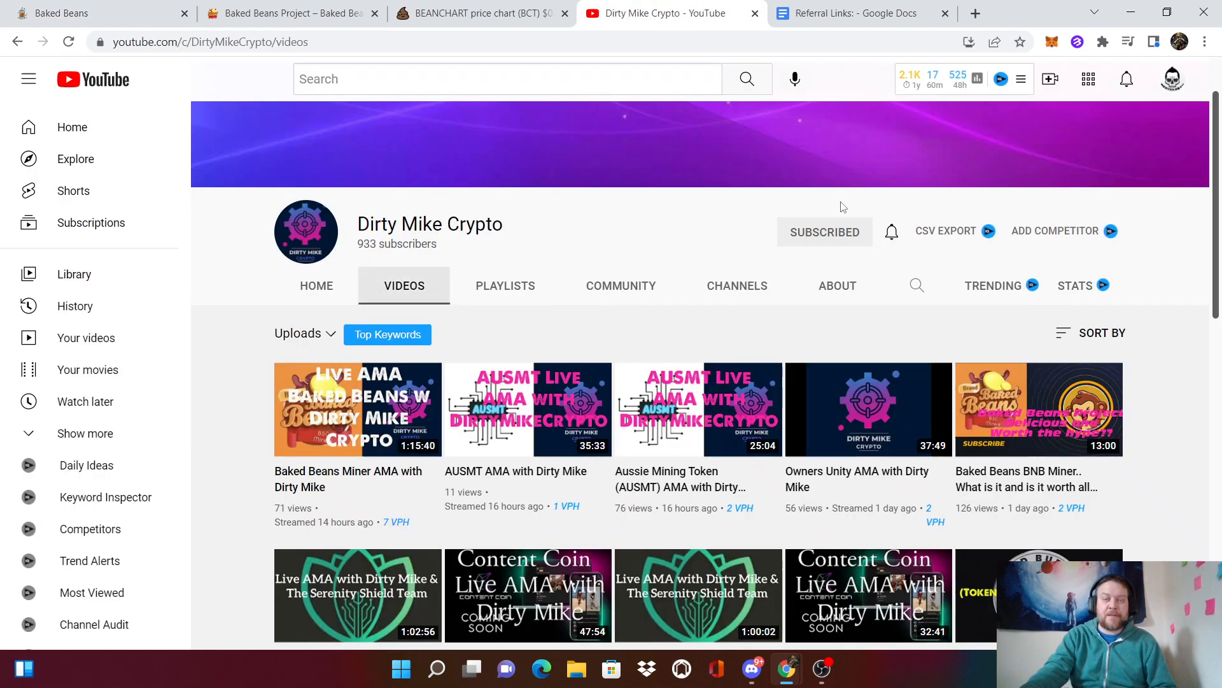
pyautogui.moveTo(648, 254)
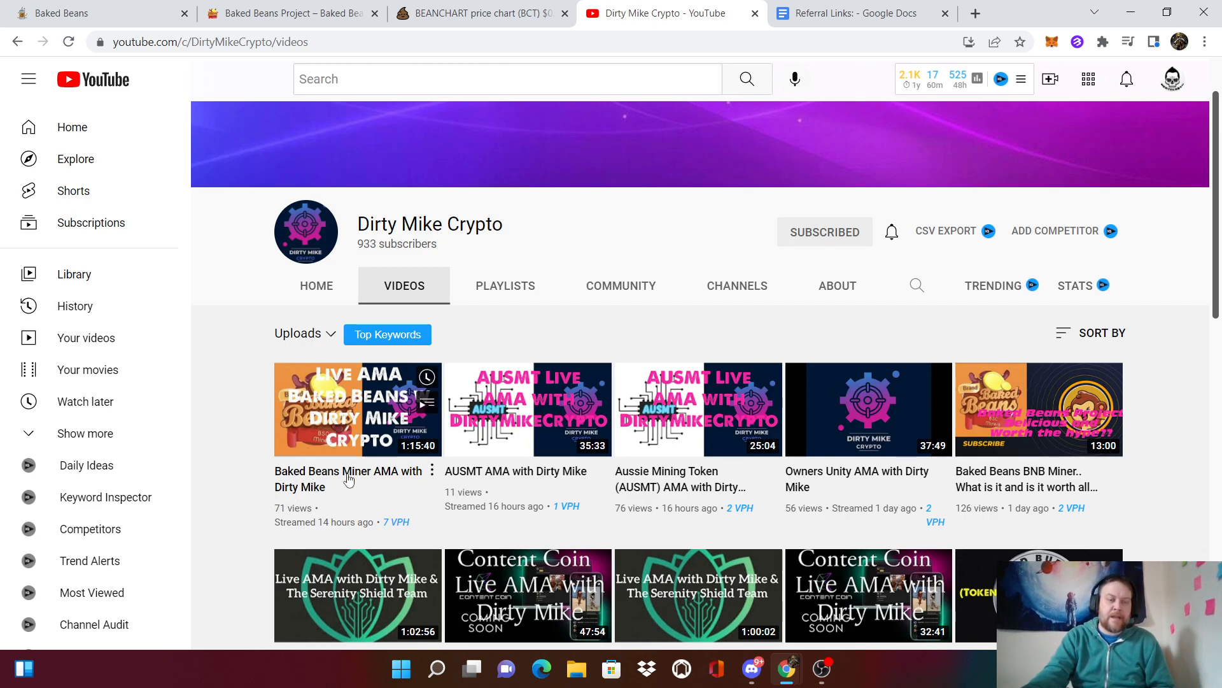
pyautogui.moveTo(337, 486)
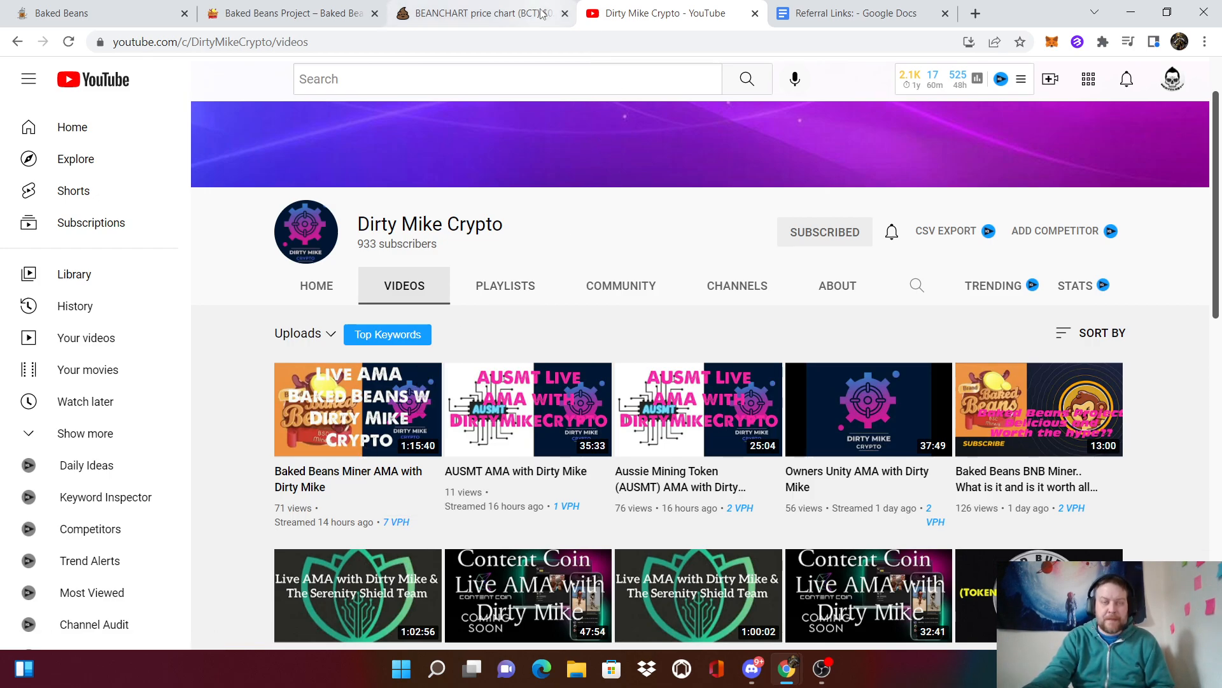
pyautogui.moveTo(482, 13)
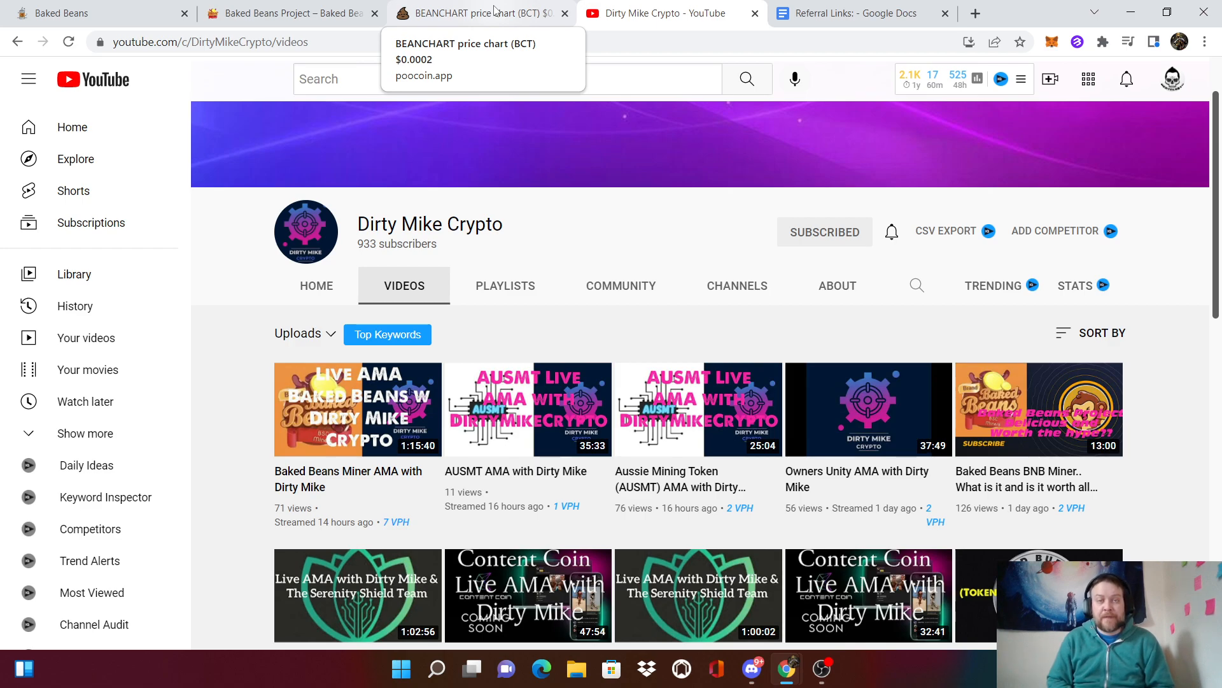
# View the BEANCHART chart on PooCoin, then return to the Baked Beans rewards page
pyautogui.click(467, 13)
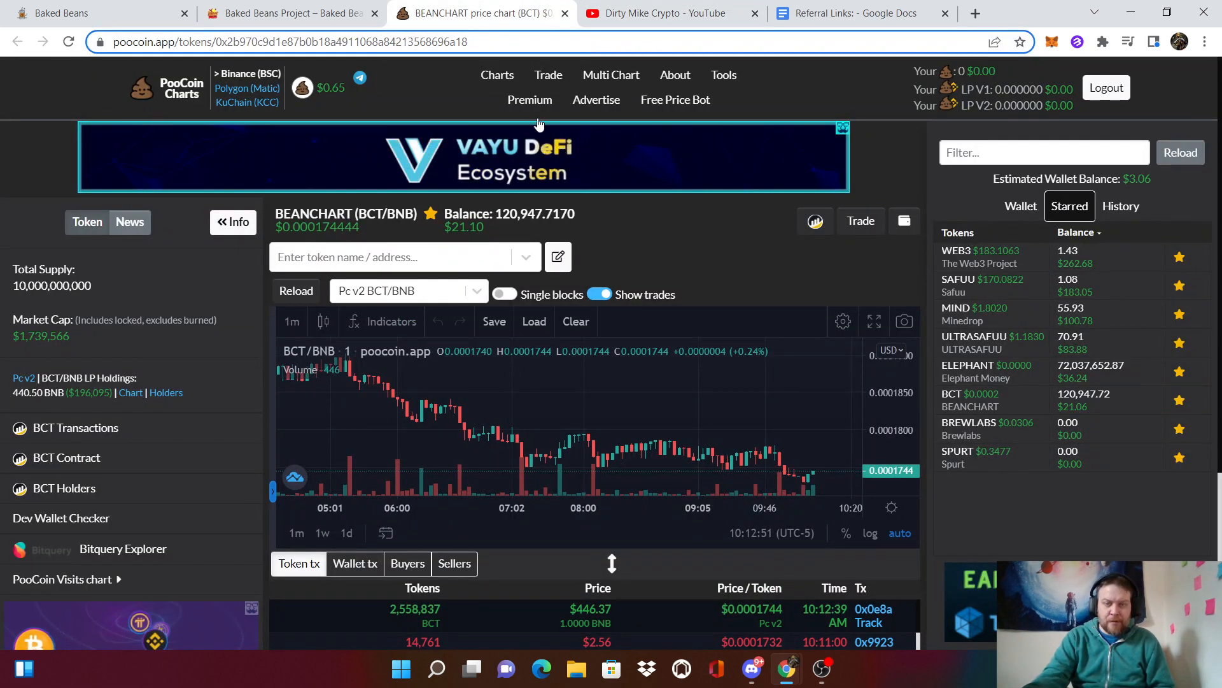
pyautogui.click(290, 13)
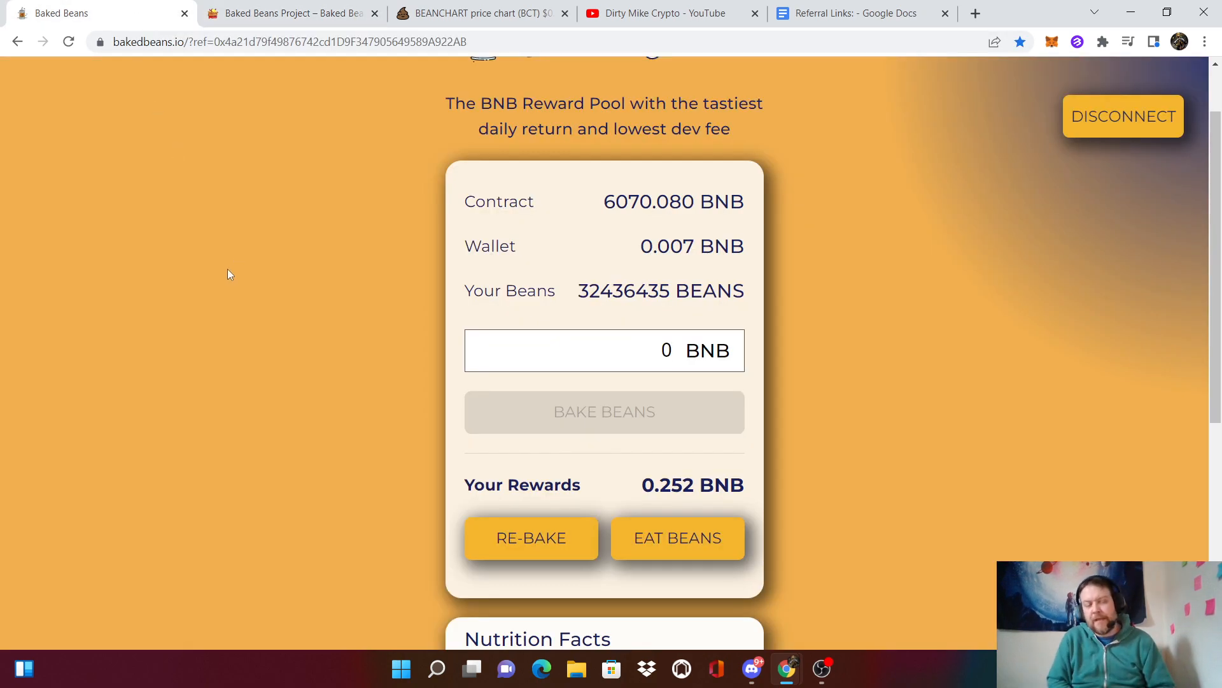
# Select the BNB amount field, then reopen the BEANCHART chart showing 120,947.7170 BCT worth $21.10
pyautogui.click(604, 350)
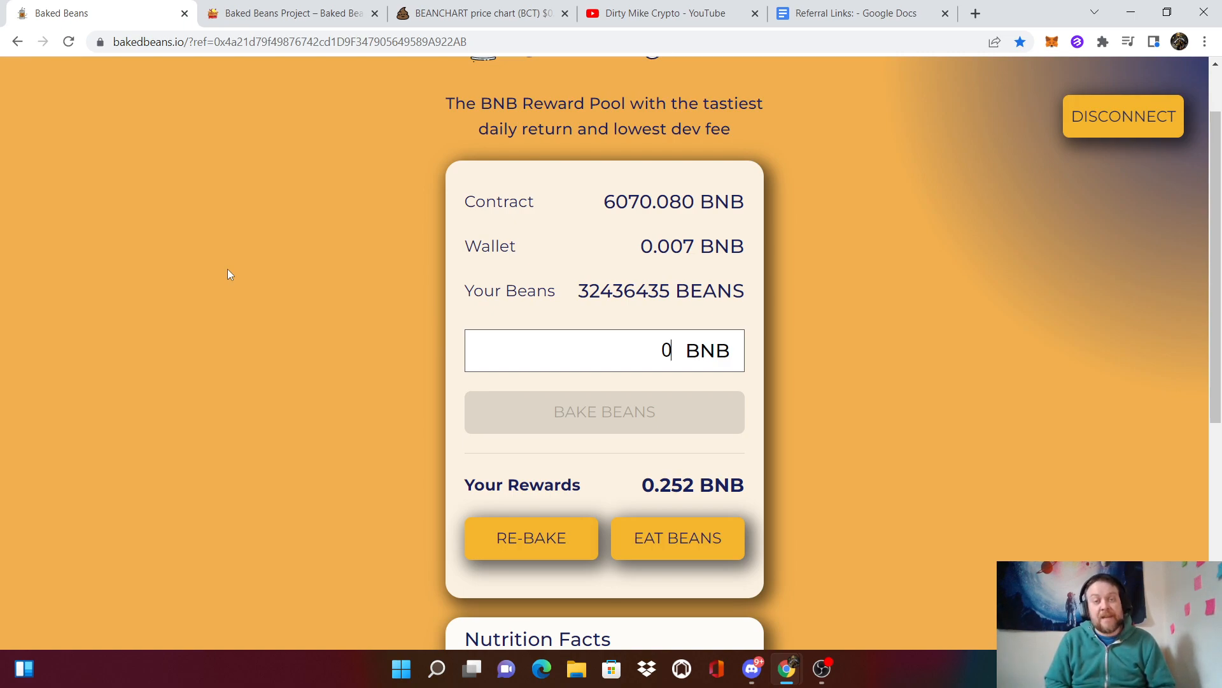
pyautogui.moveTo(543, 189)
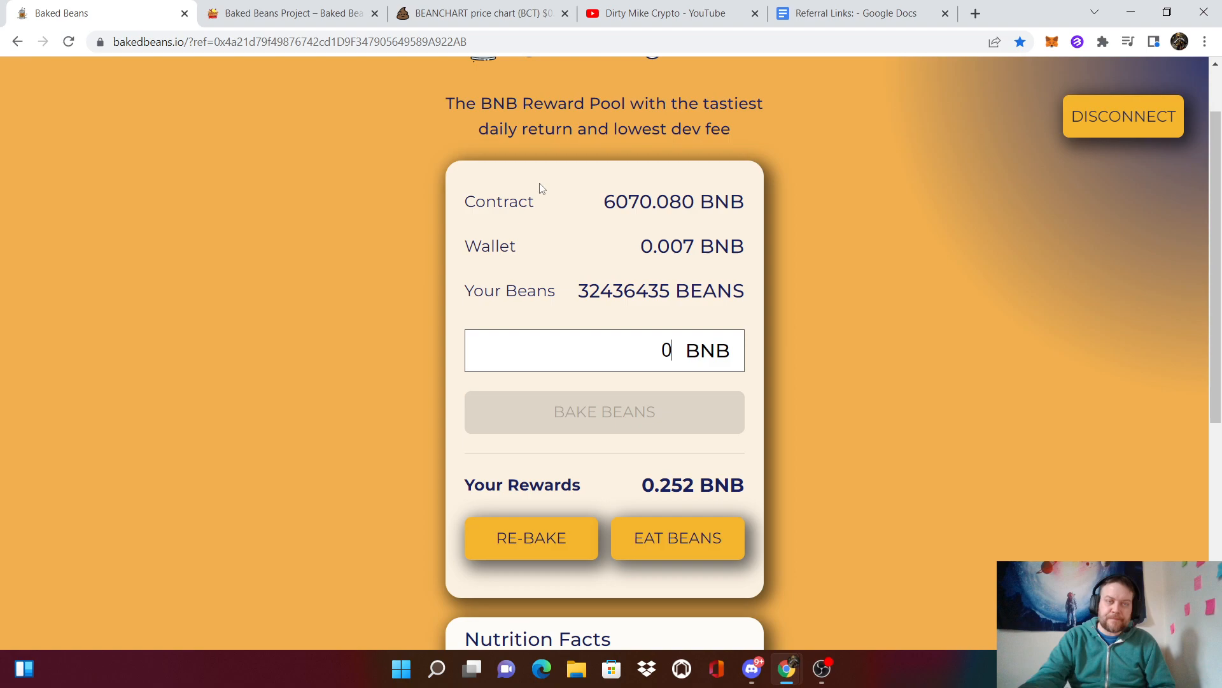
pyautogui.click(475, 12)
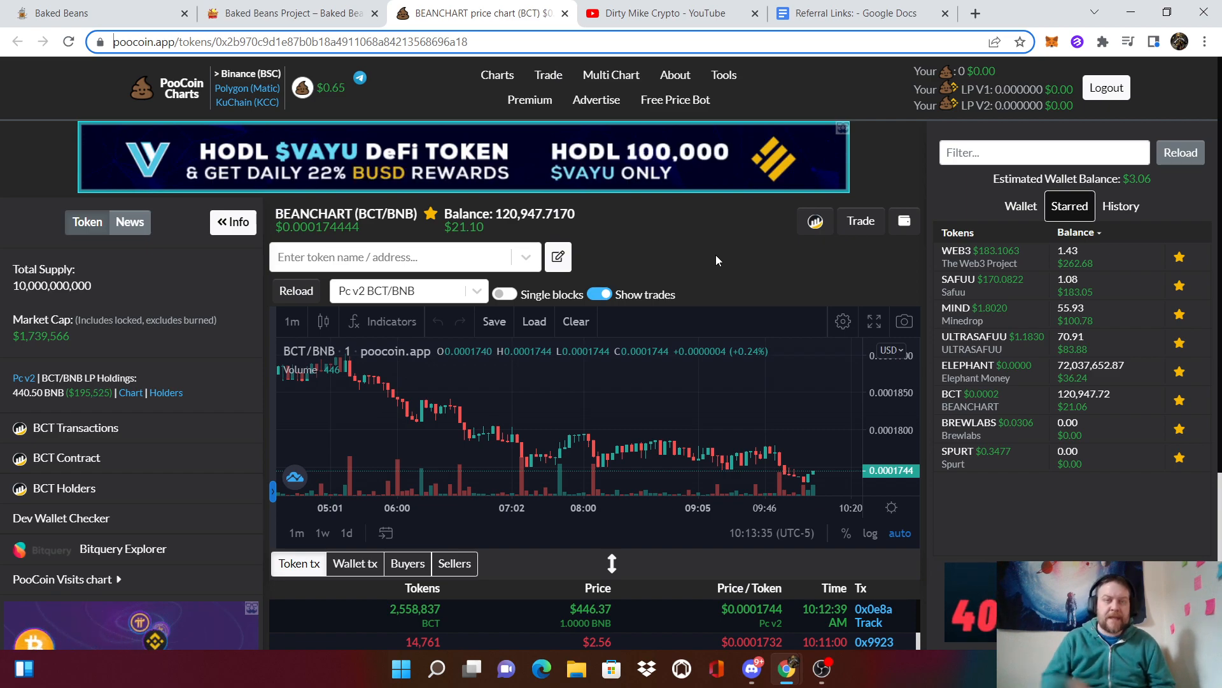
# Show the Crypto Bake-House project homepage with its logo and navigation menu
pyautogui.click(289, 12)
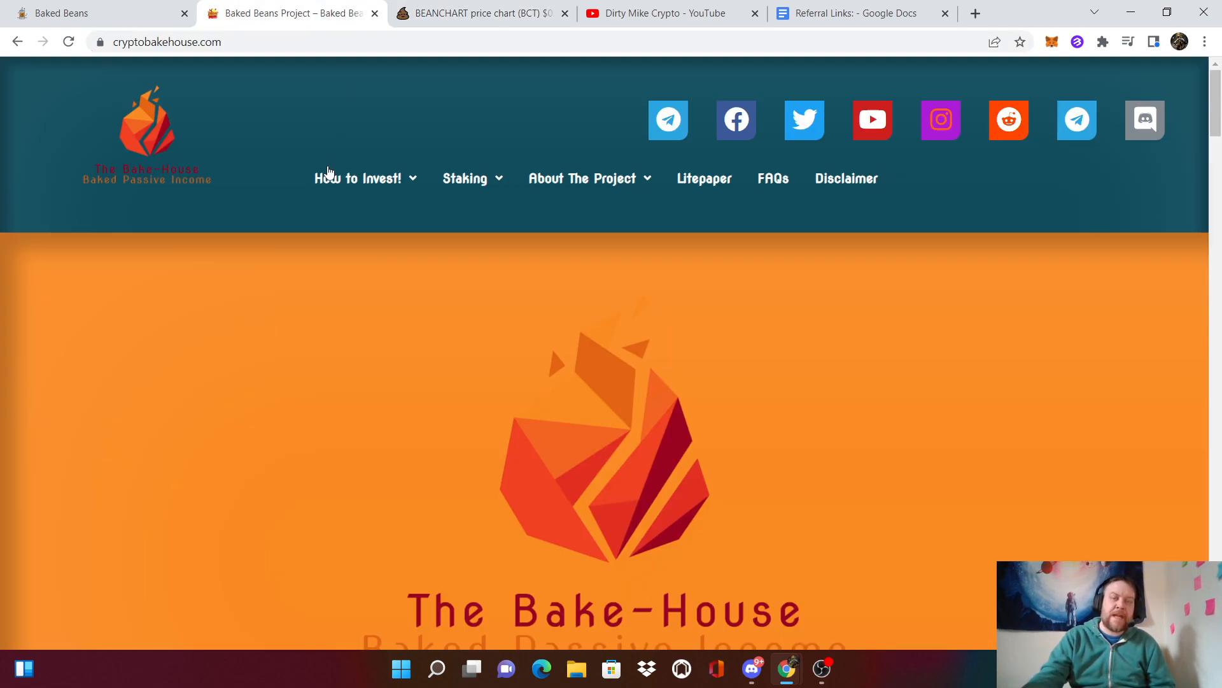
pyautogui.moveTo(200, 238)
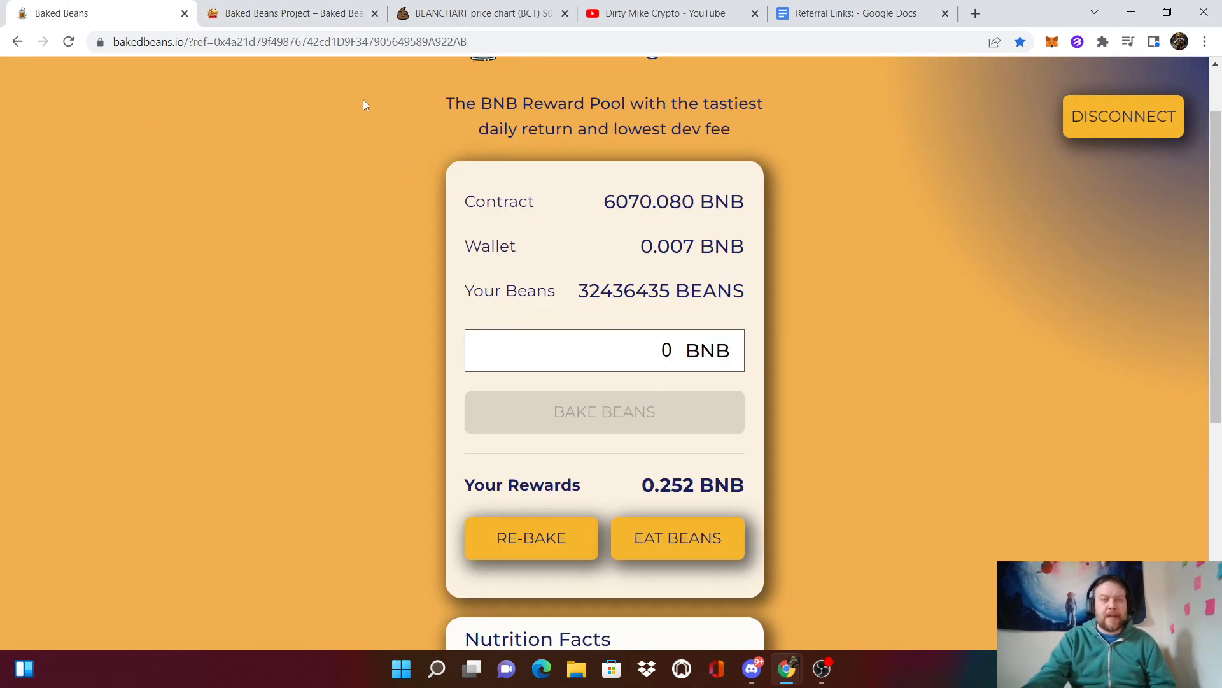
pyautogui.click(289, 12)
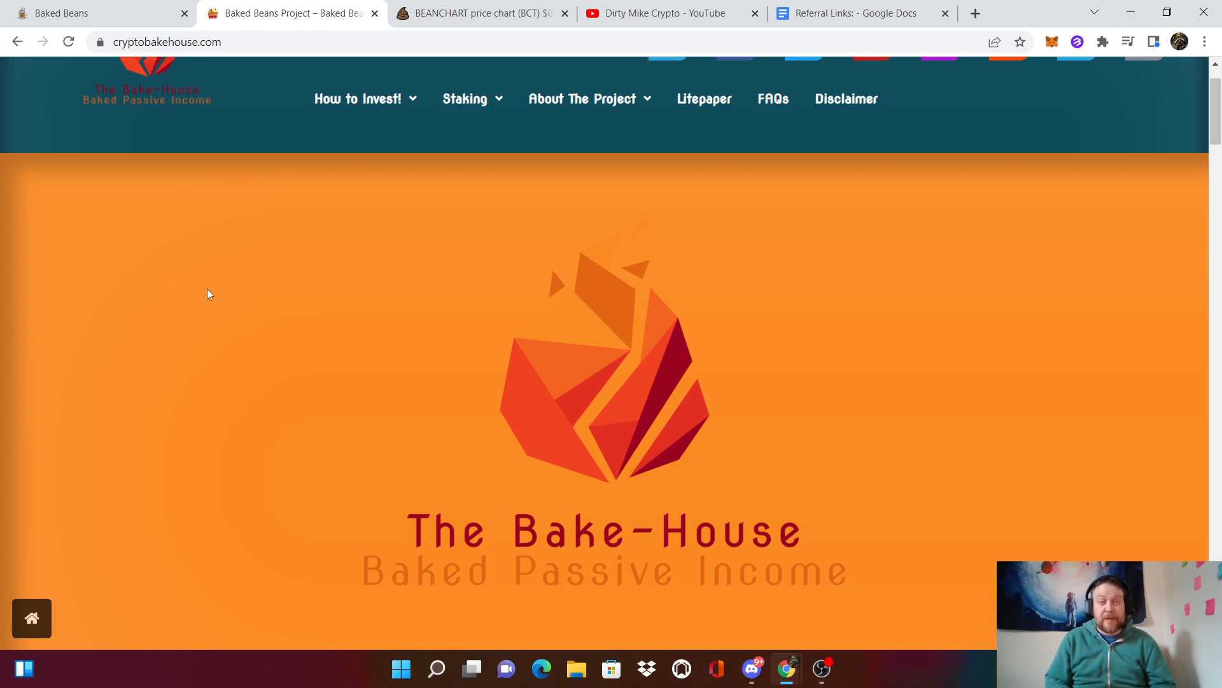
pyautogui.click(857, 13)
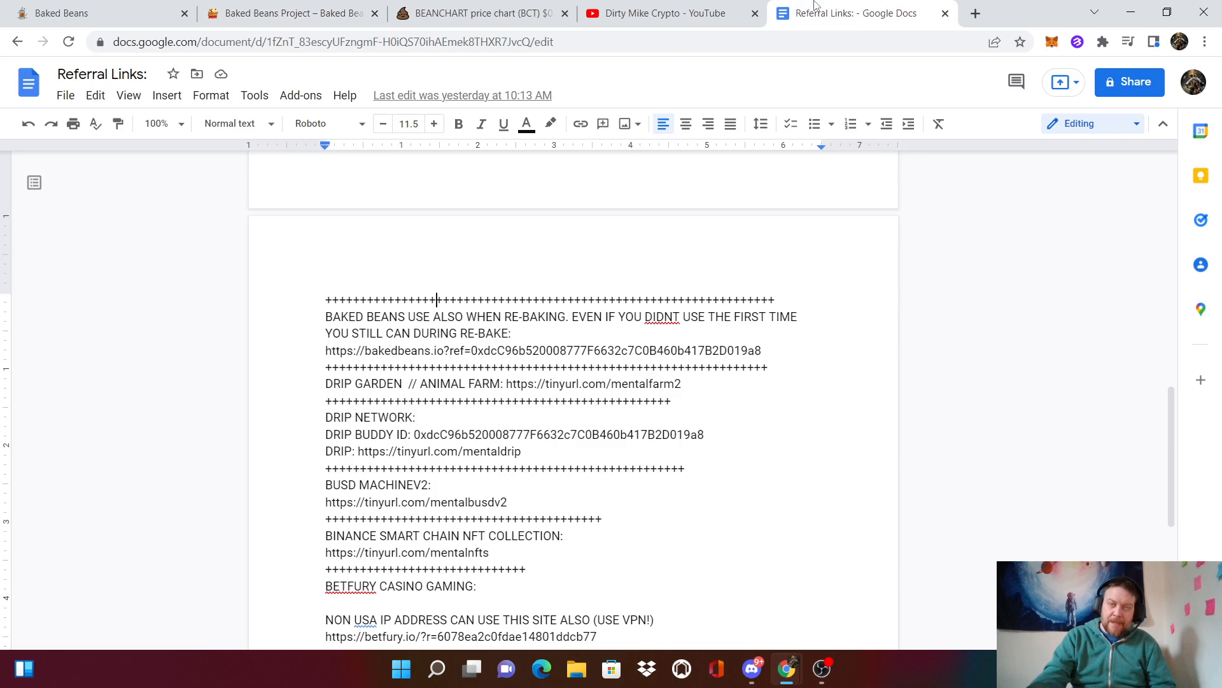
pyautogui.scroll(-3)
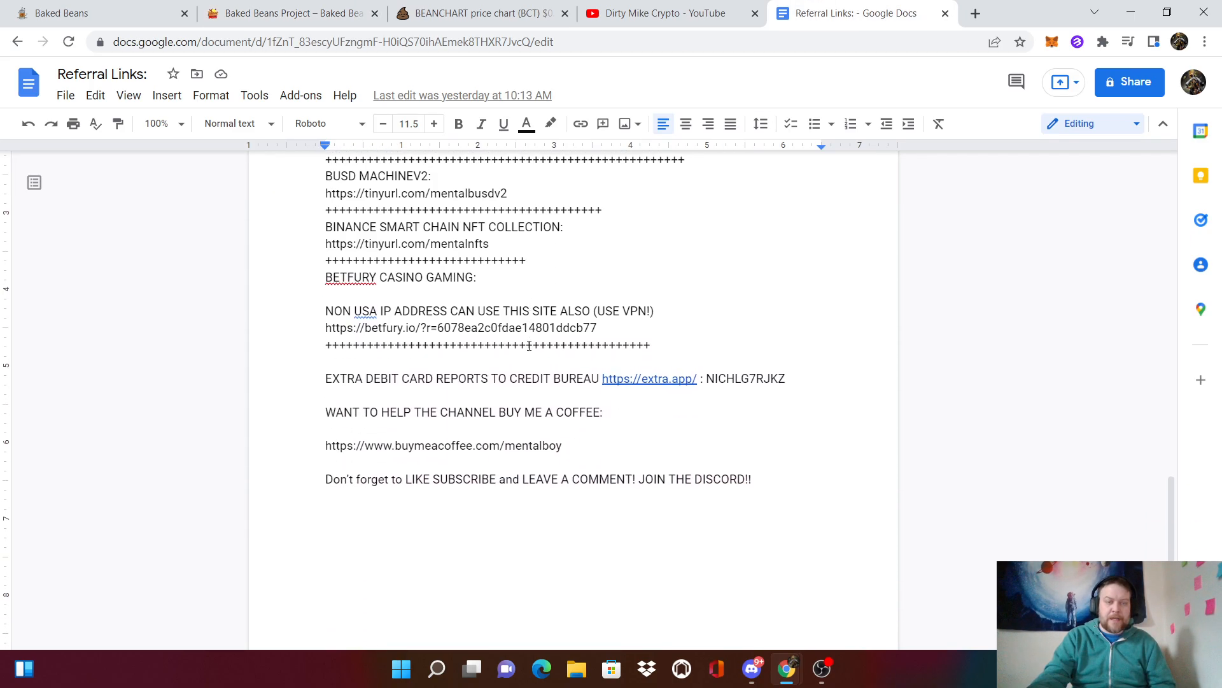
pyautogui.scroll(3)
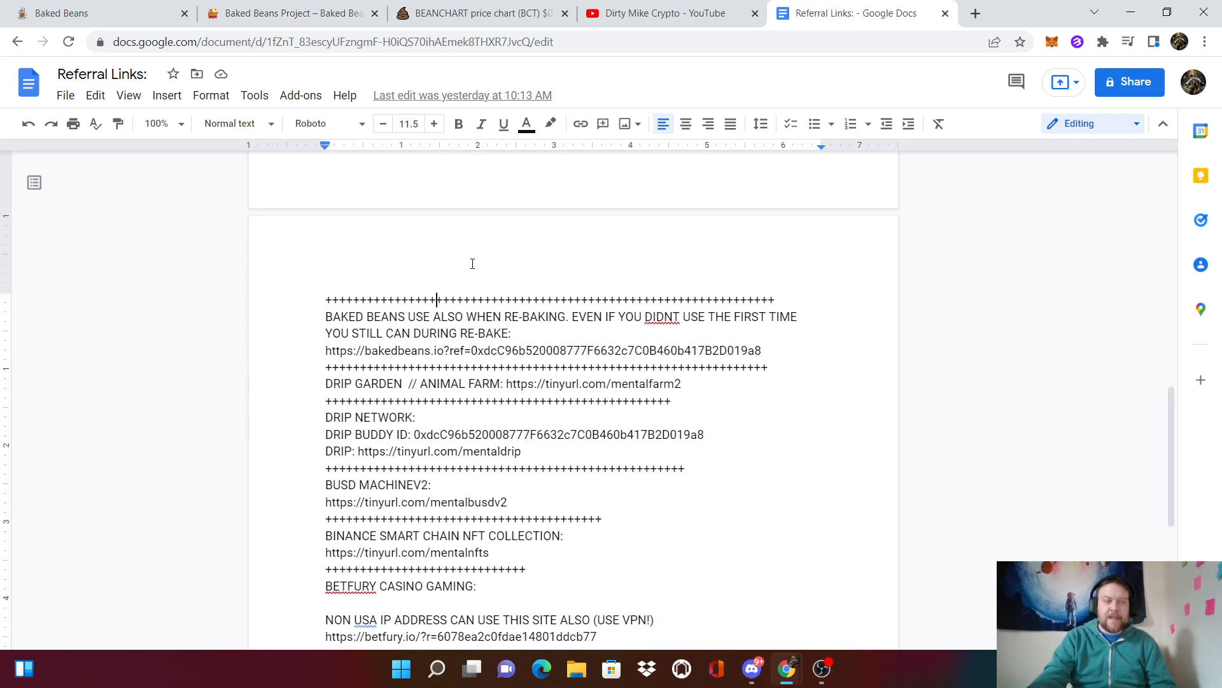
pyautogui.click(59, 13)
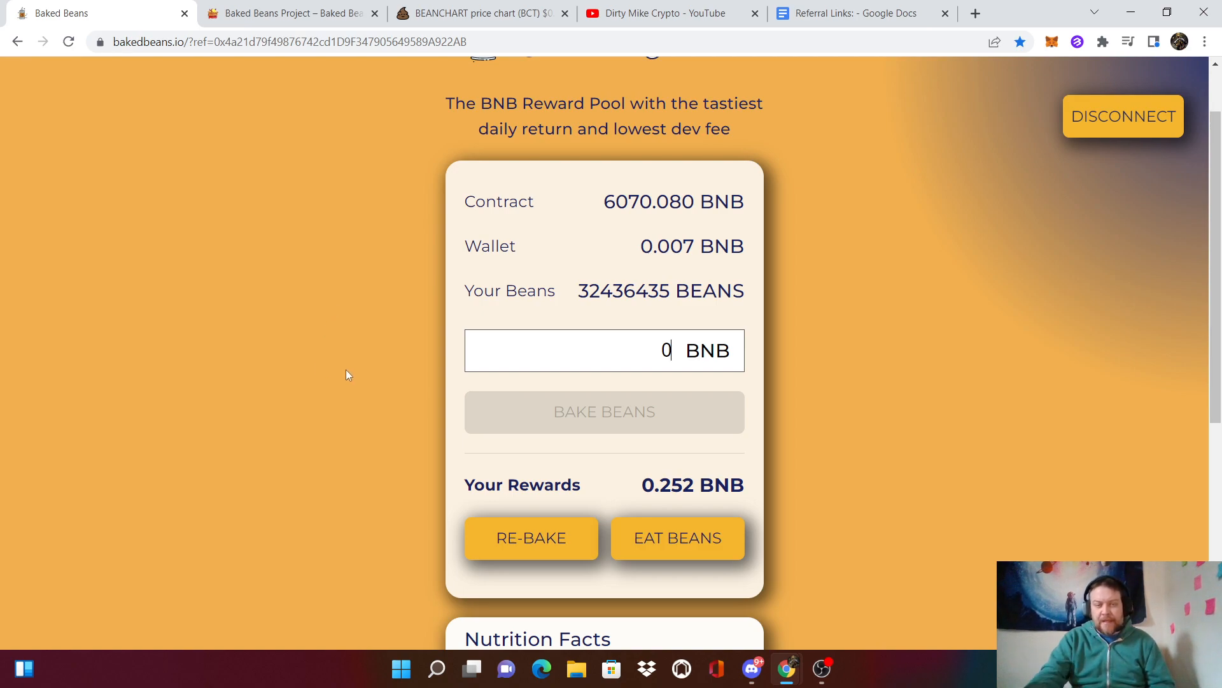
pyautogui.moveTo(676, 537)
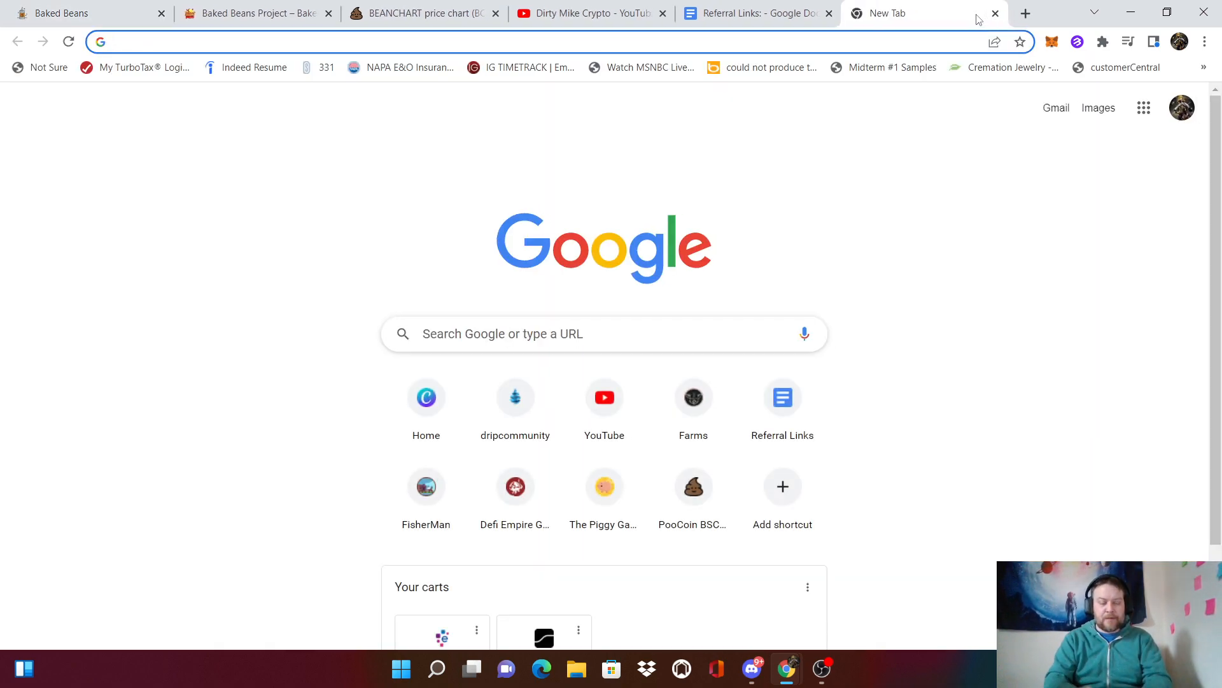
# Convert .257 BNB to $114.51 in CoinMarketCap, then return to the Baked Beans page
pyautogui.write('canva.com')
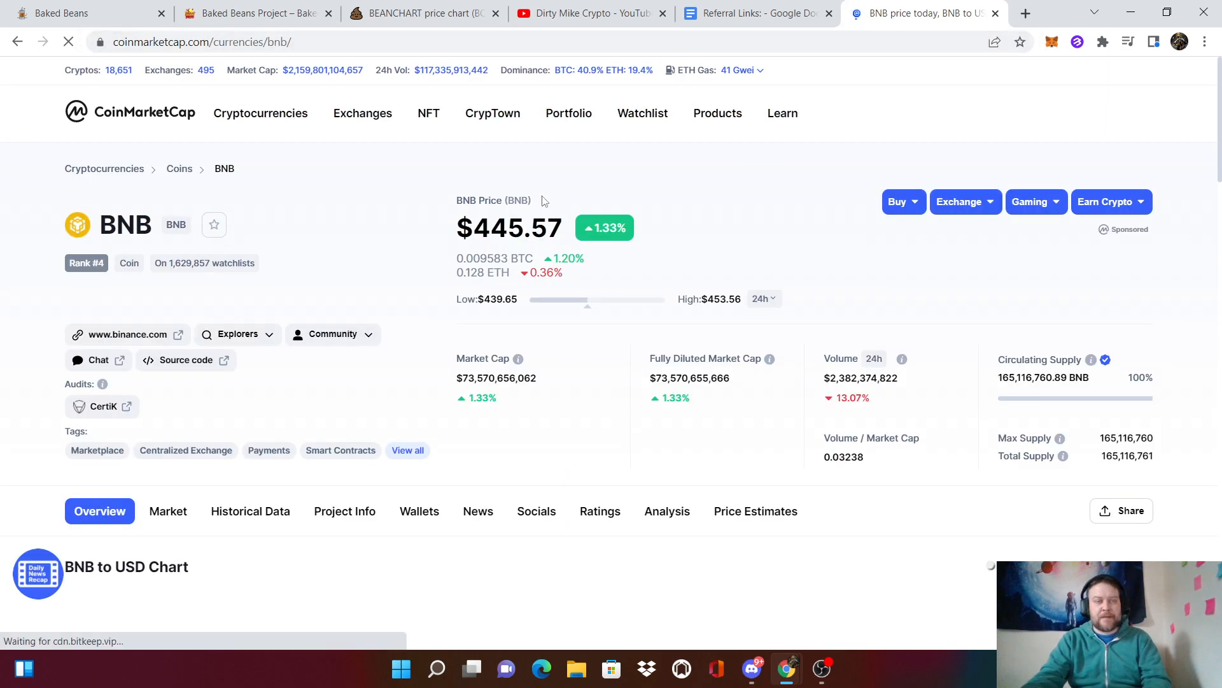
pyautogui.scroll(-3)
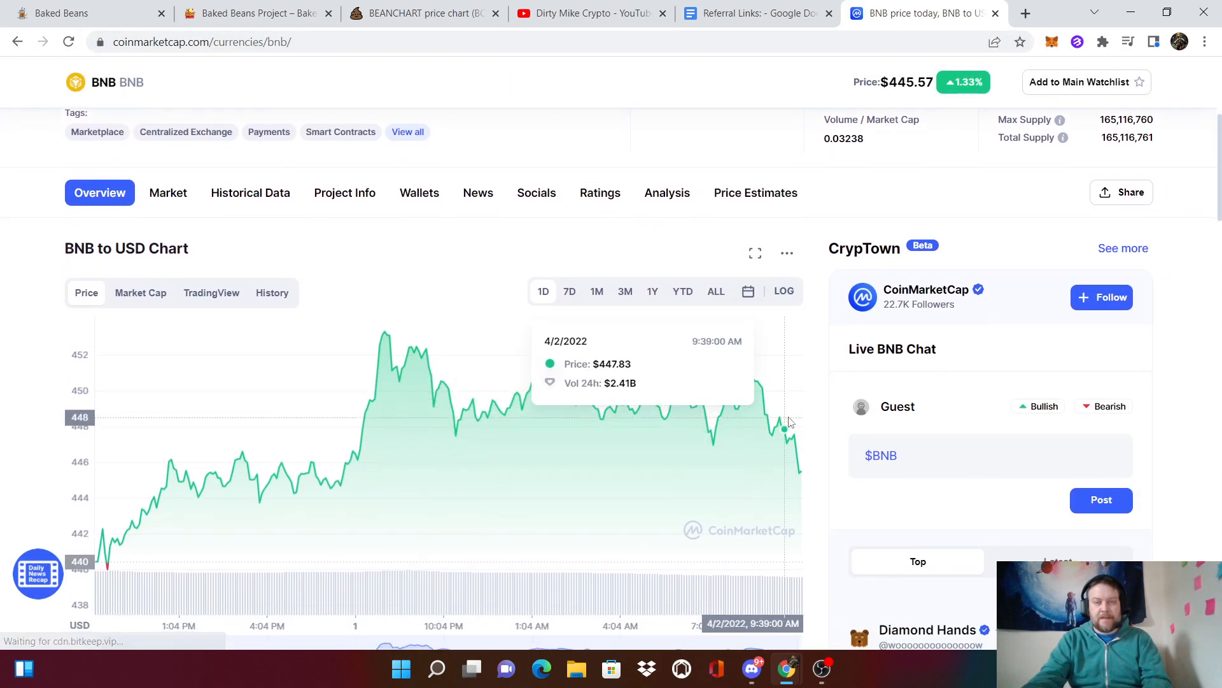
pyautogui.scroll(-3)
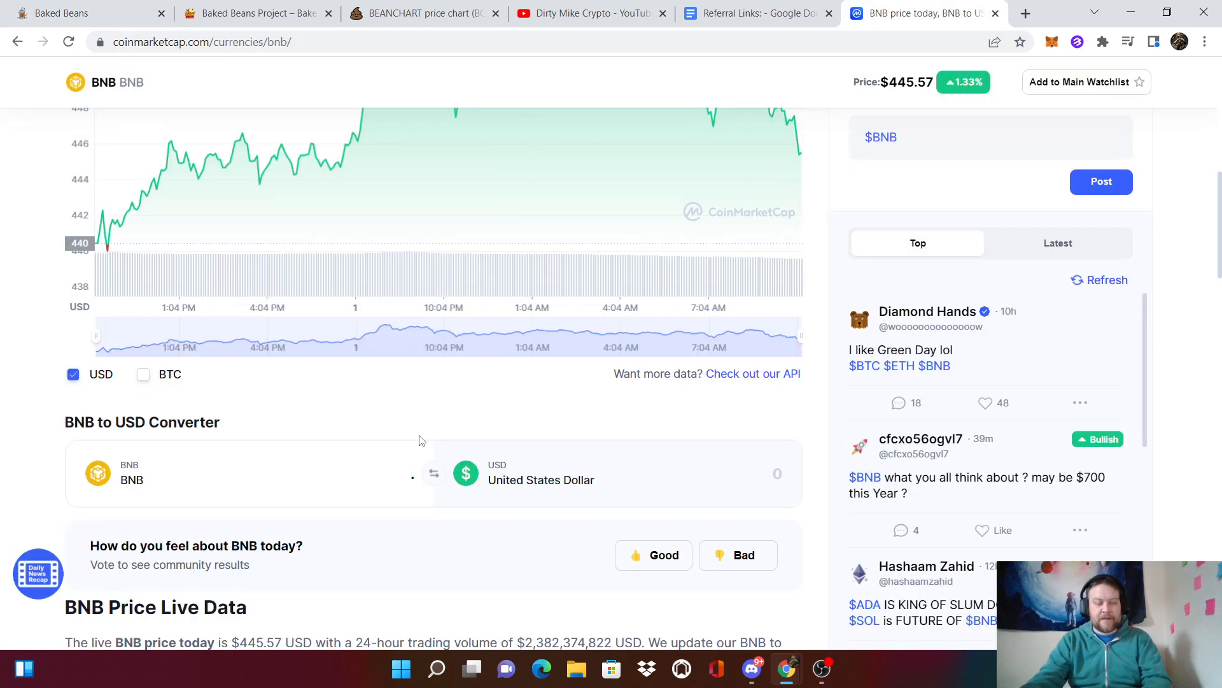
pyautogui.write('.257')
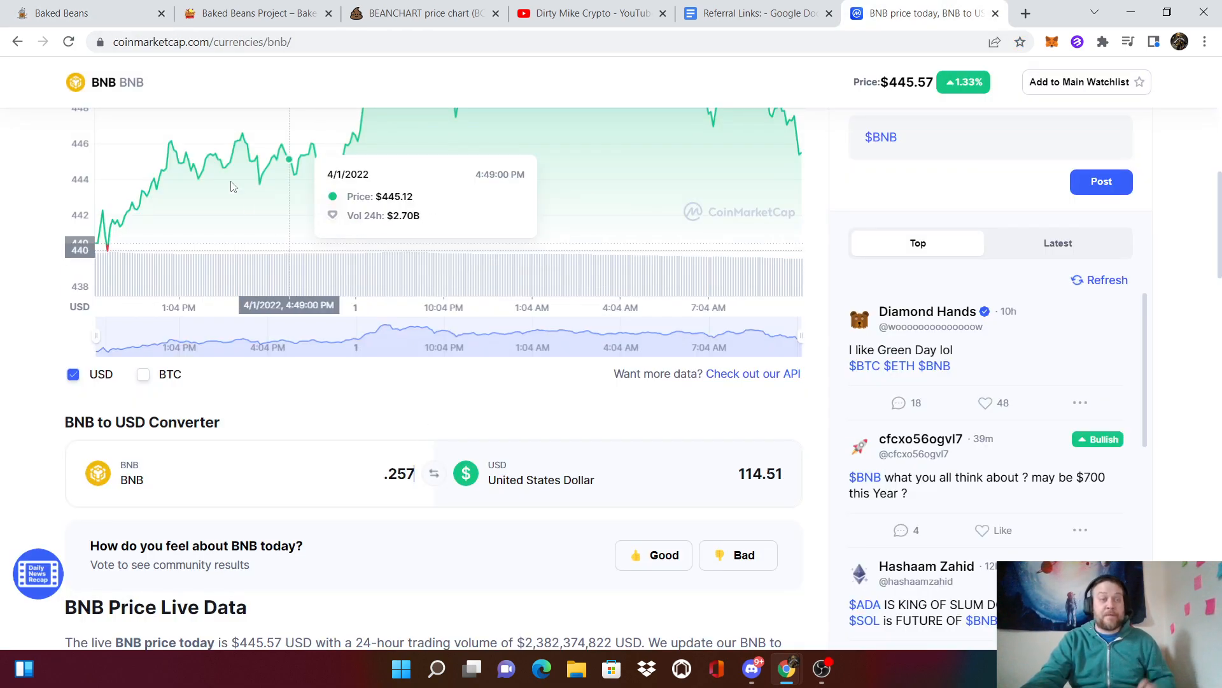
pyautogui.click(88, 13)
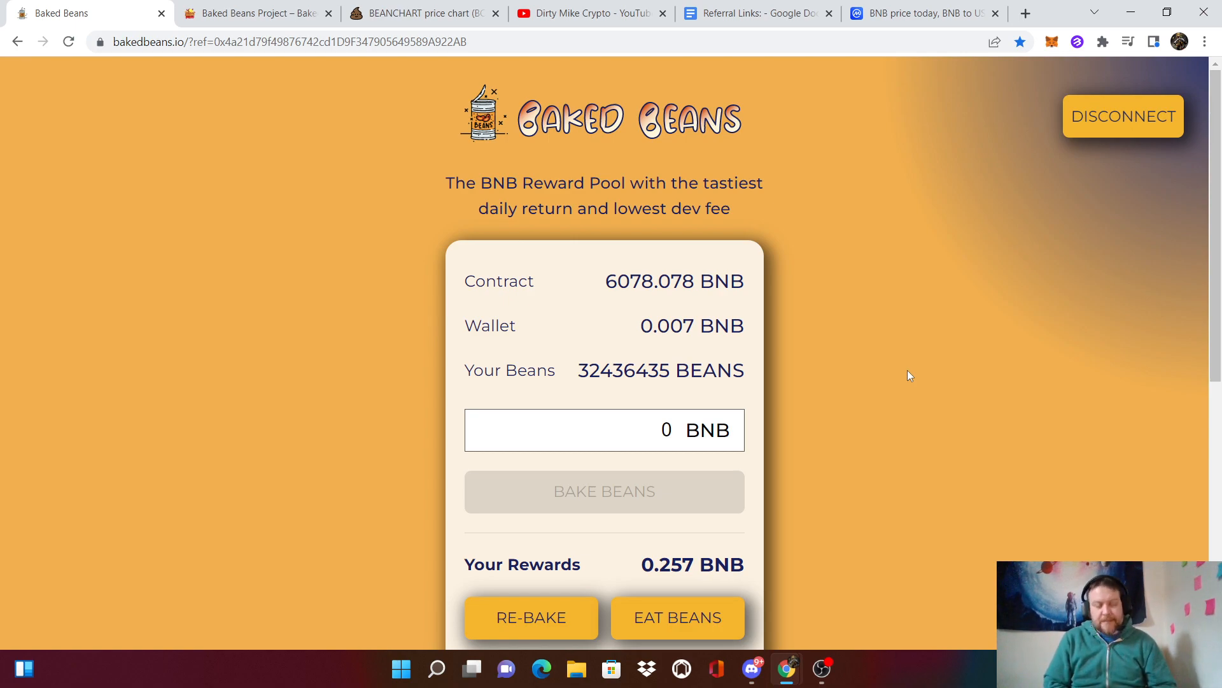
pyautogui.moveTo(832, 303)
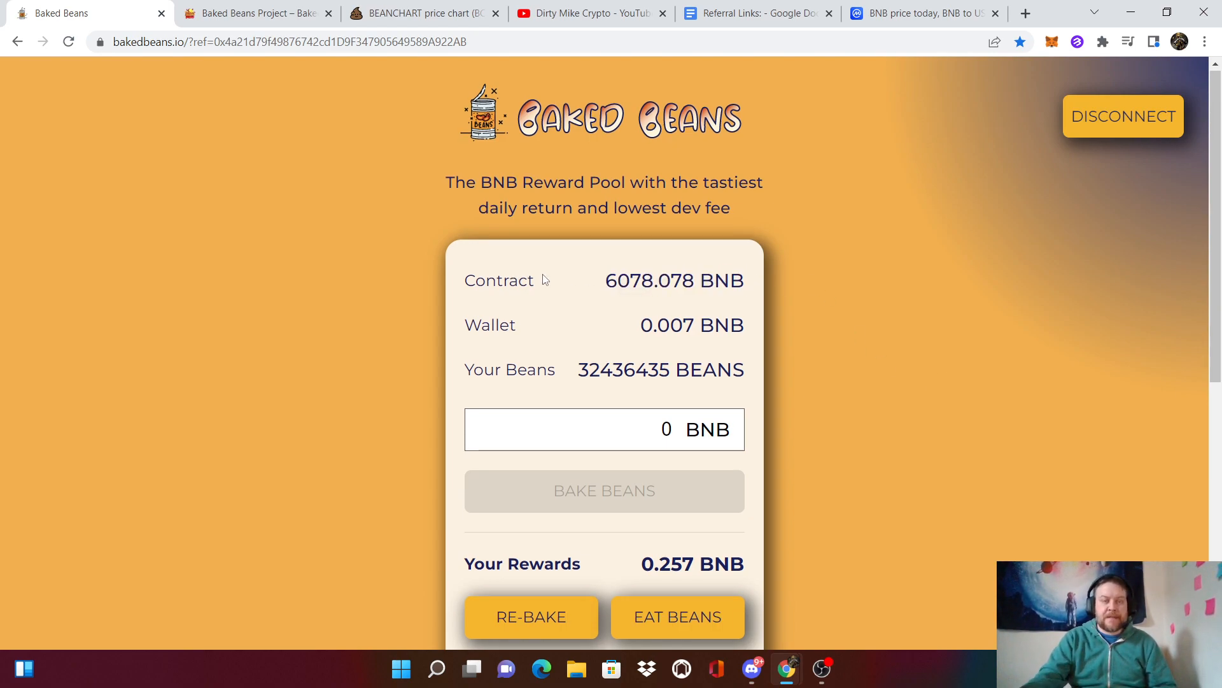
pyautogui.scroll(-3)
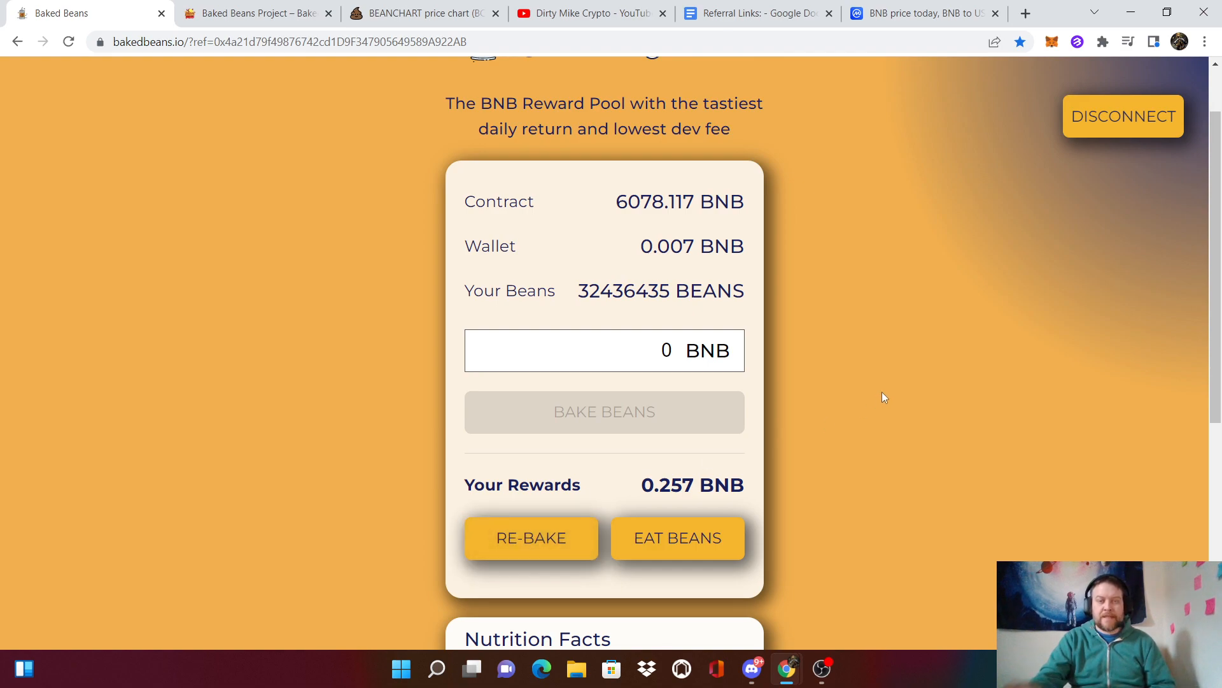
pyautogui.scroll(-3)
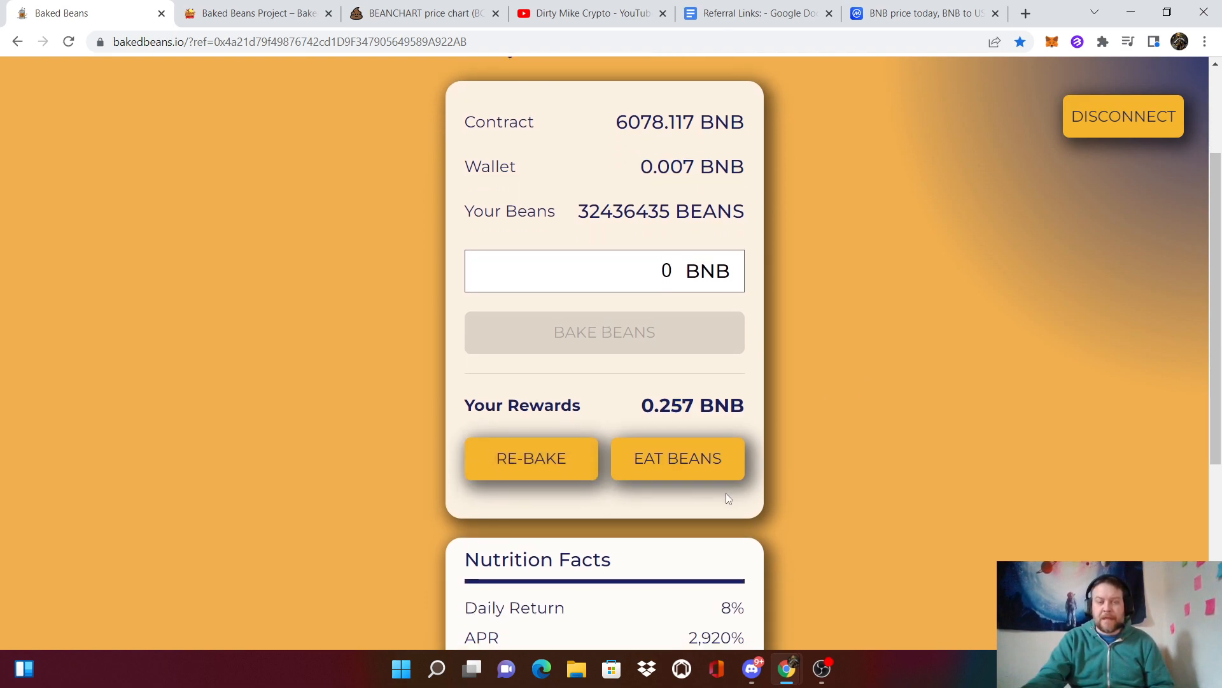
pyautogui.click(678, 457)
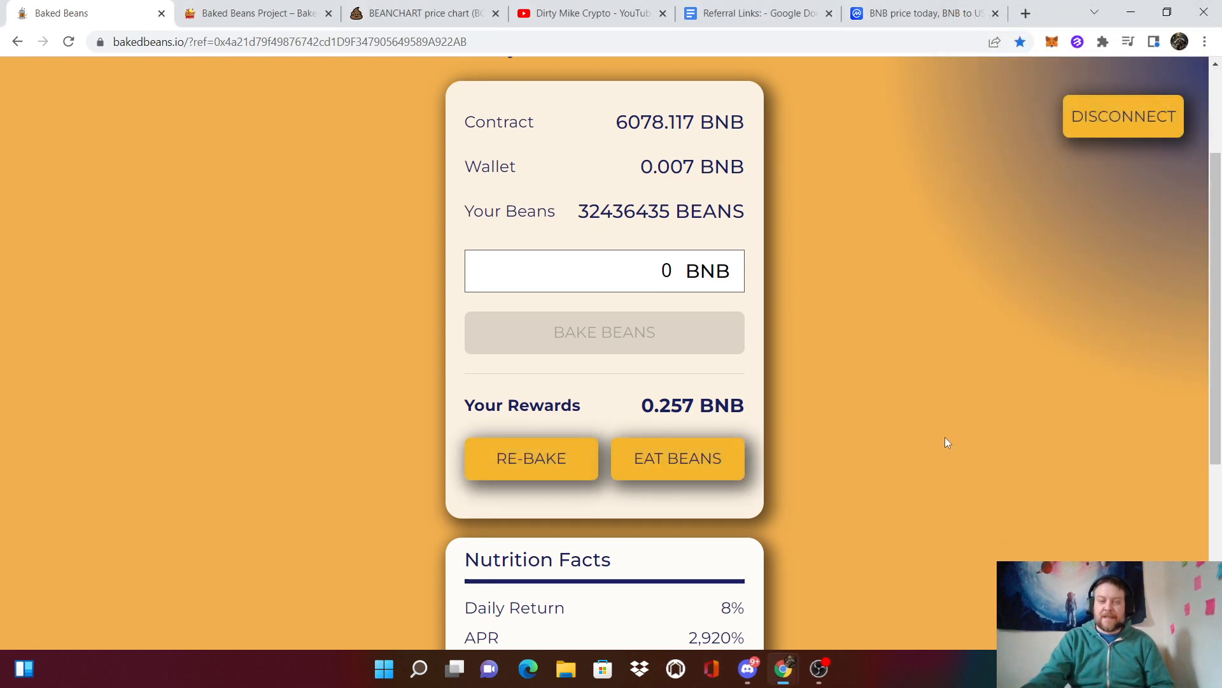
pyautogui.moveTo(677, 459)
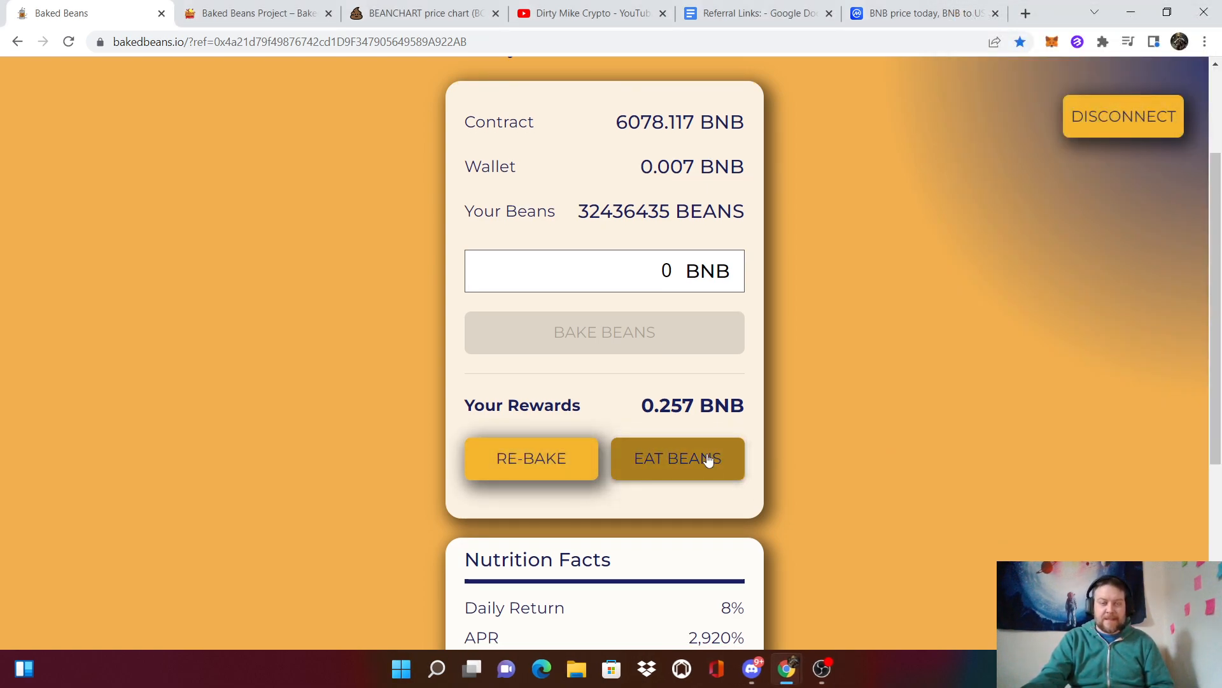
pyautogui.click(676, 458)
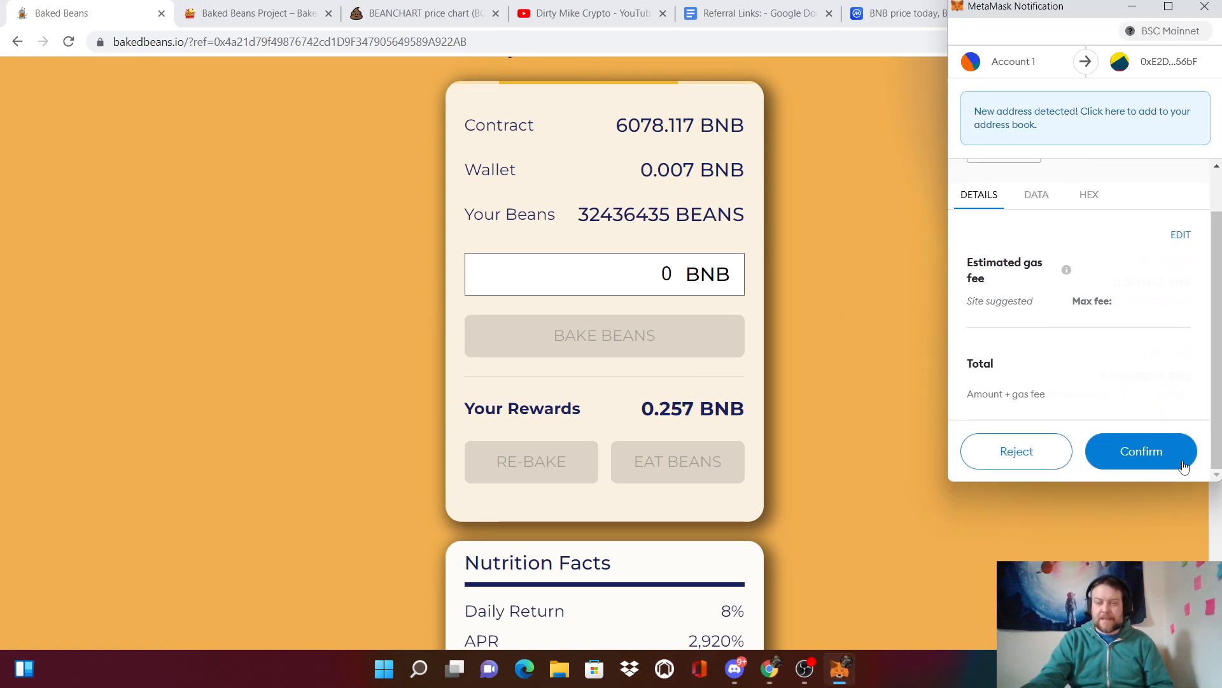
# Confirm the re-bake of 0.257 BNB rewards in MetaMask and wait for it to finish
pyautogui.click(1141, 451)
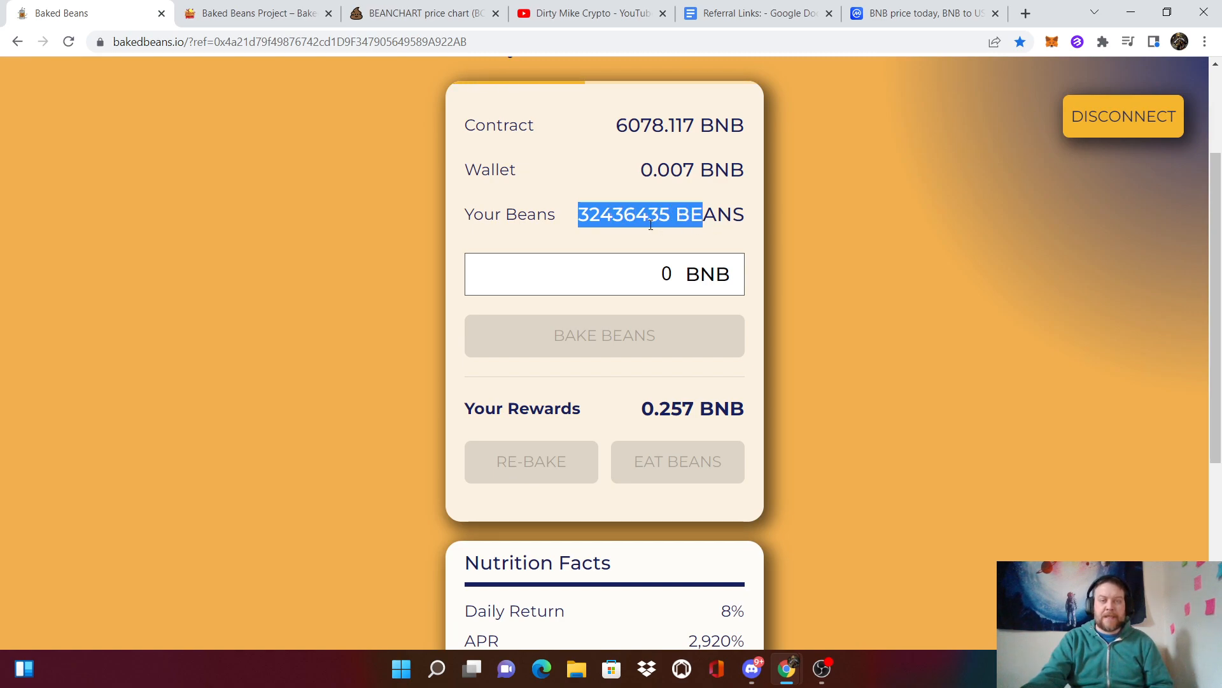
pyautogui.click(617, 232)
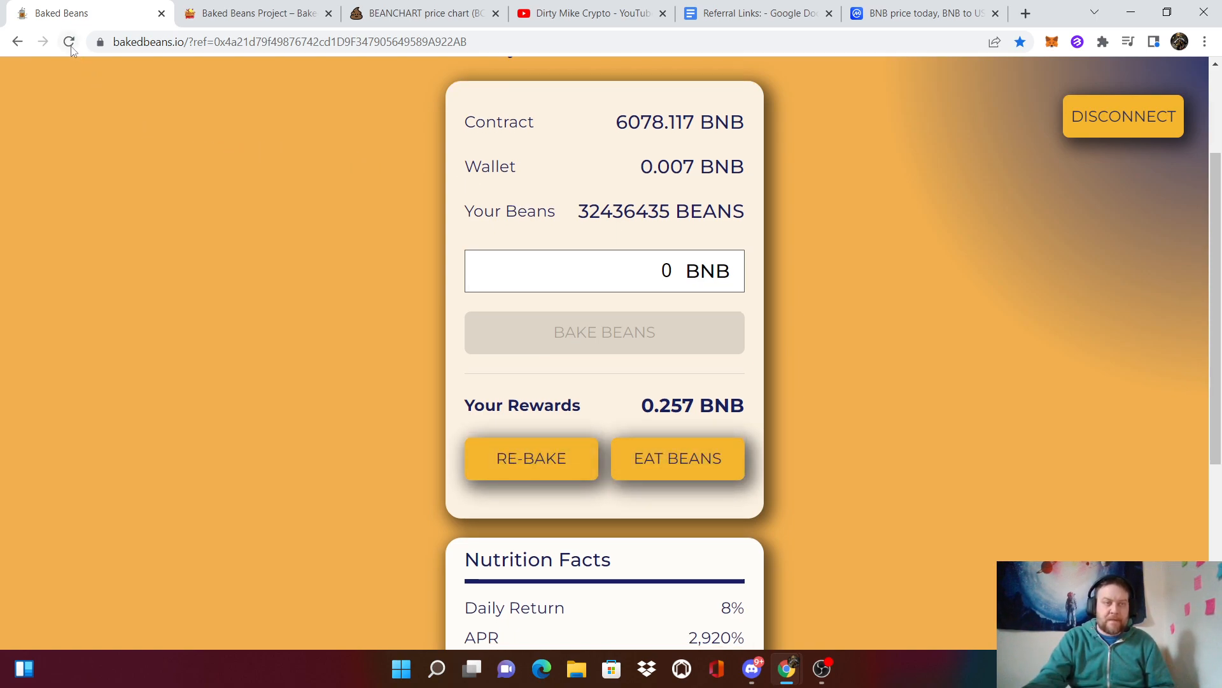
pyautogui.moveTo(68, 41)
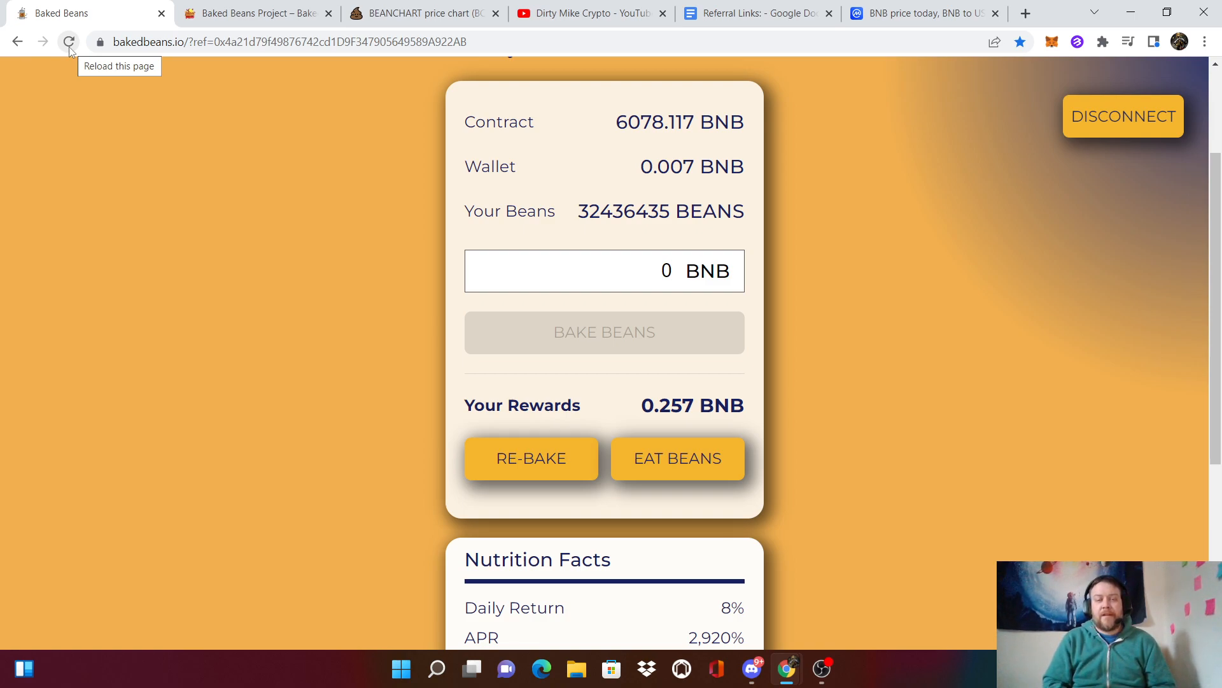
# Reload Baked Beans so it shows 38297626 beans and 0.000 BNB rewards
pyautogui.click(68, 40)
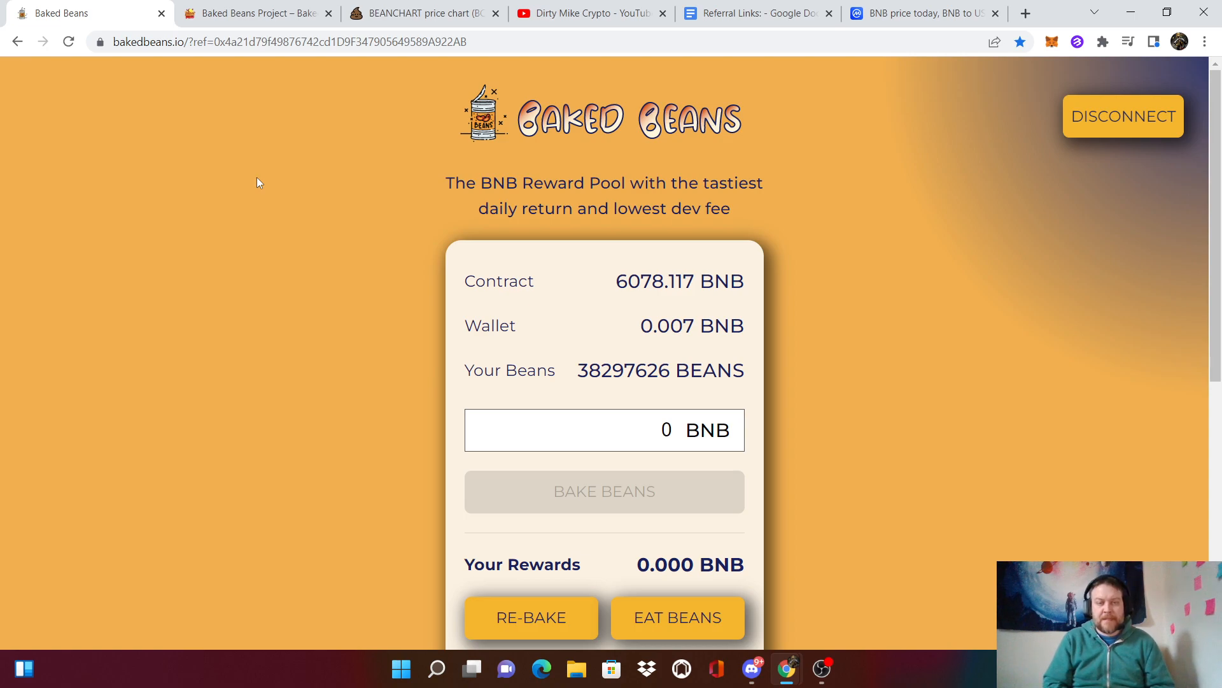
pyautogui.moveTo(536, 311)
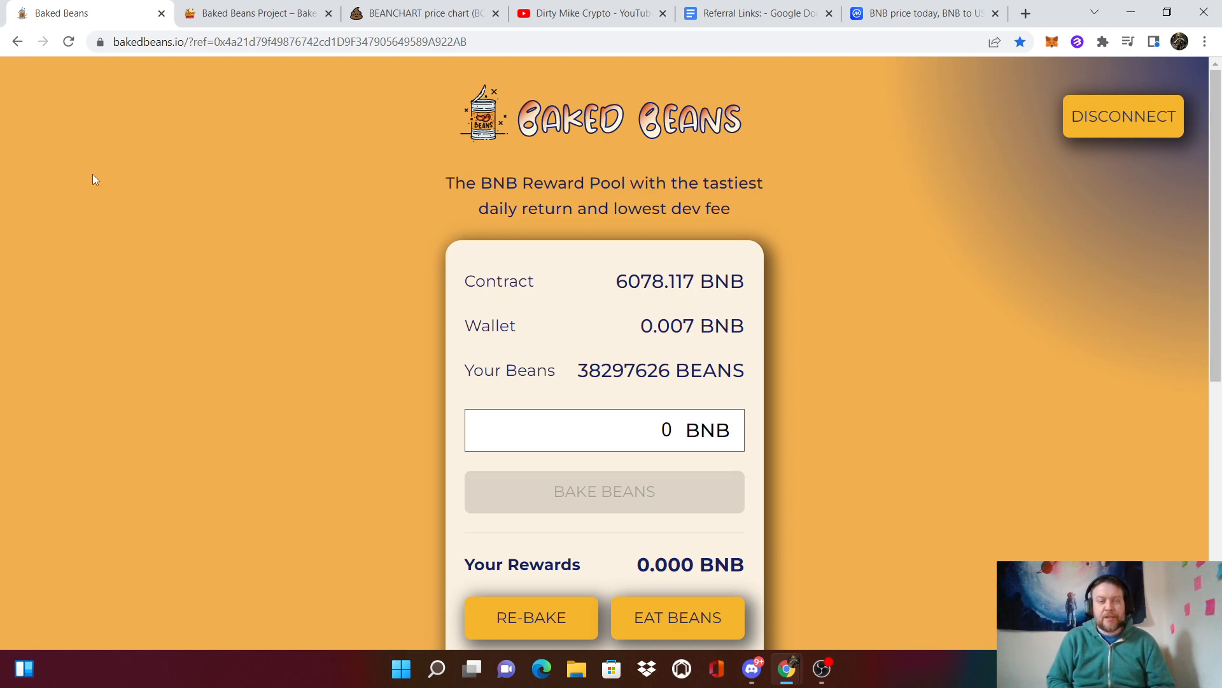
# Edit the opening line to 'JOIN MY ELEPHANT MONEY HERD:' with the address on its own line
pyautogui.click(756, 12)
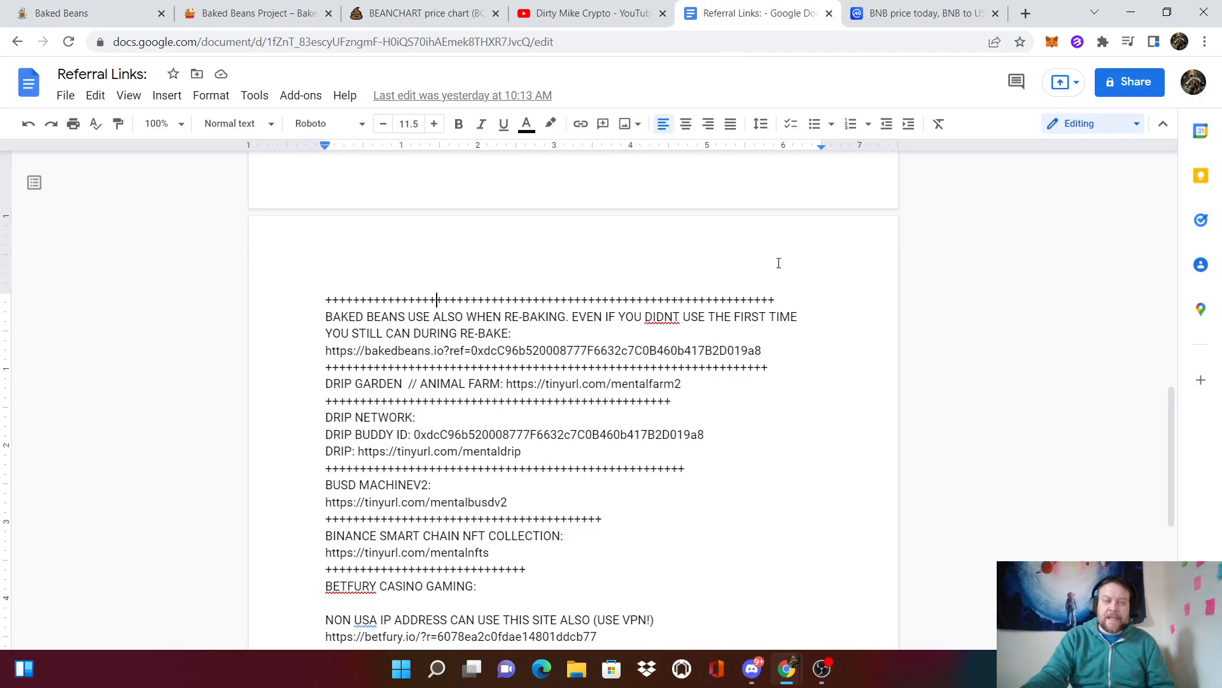
pyautogui.scroll(3)
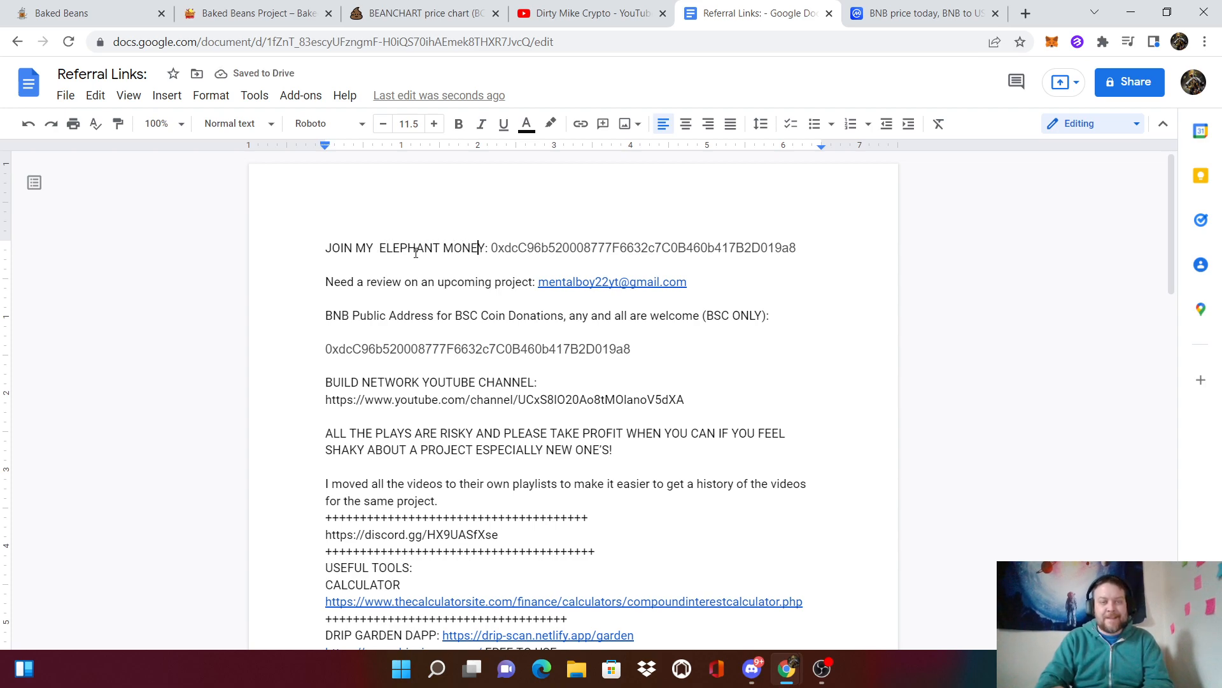
pyautogui.write('her')
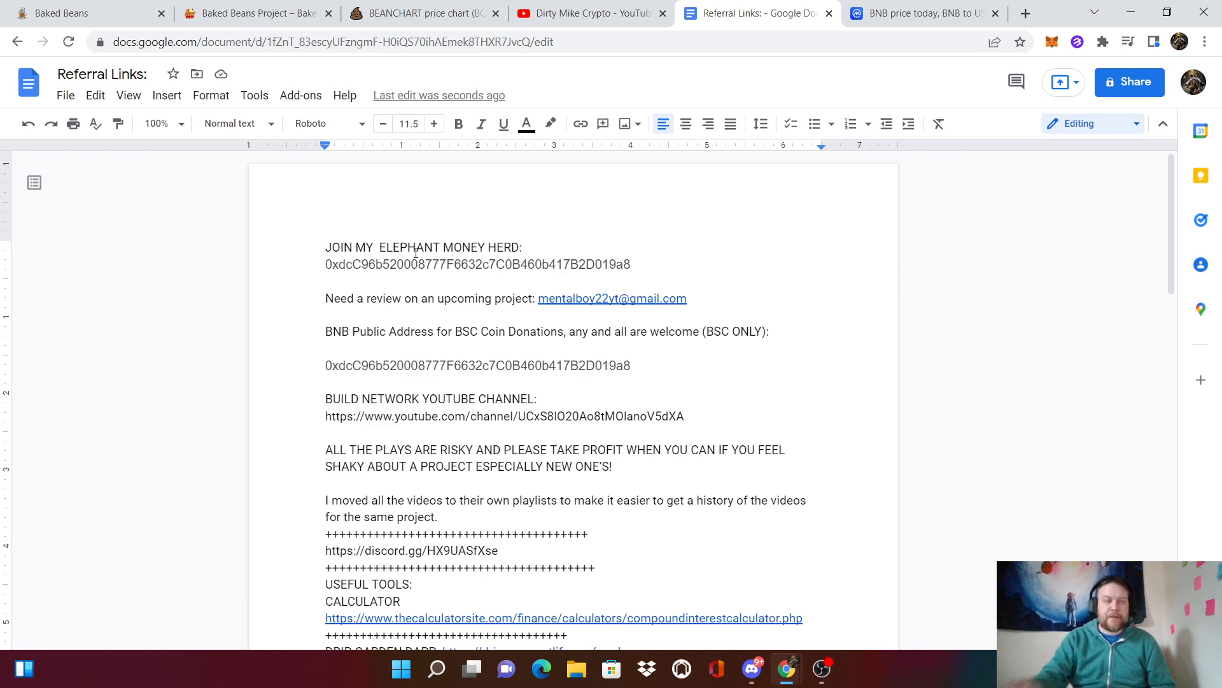
pyautogui.click(497, 263)
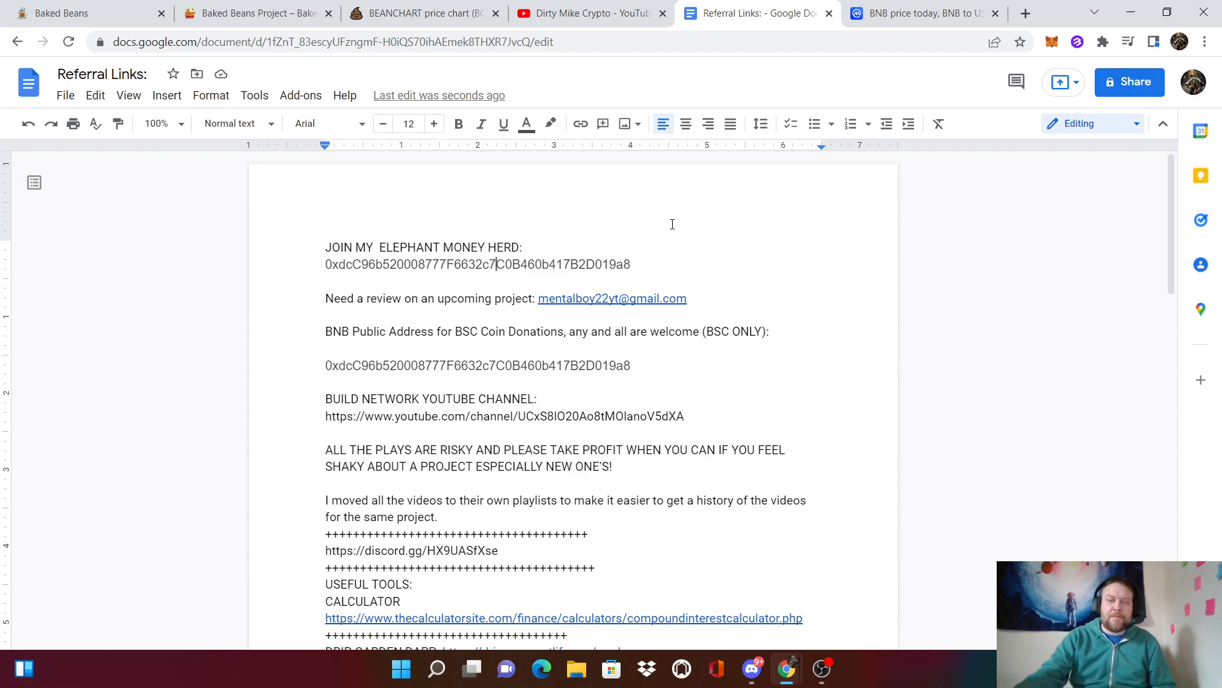
# Scroll through the referral links to the Baked Beans section, highlight a passage, and return to the top
pyautogui.scroll(-3)
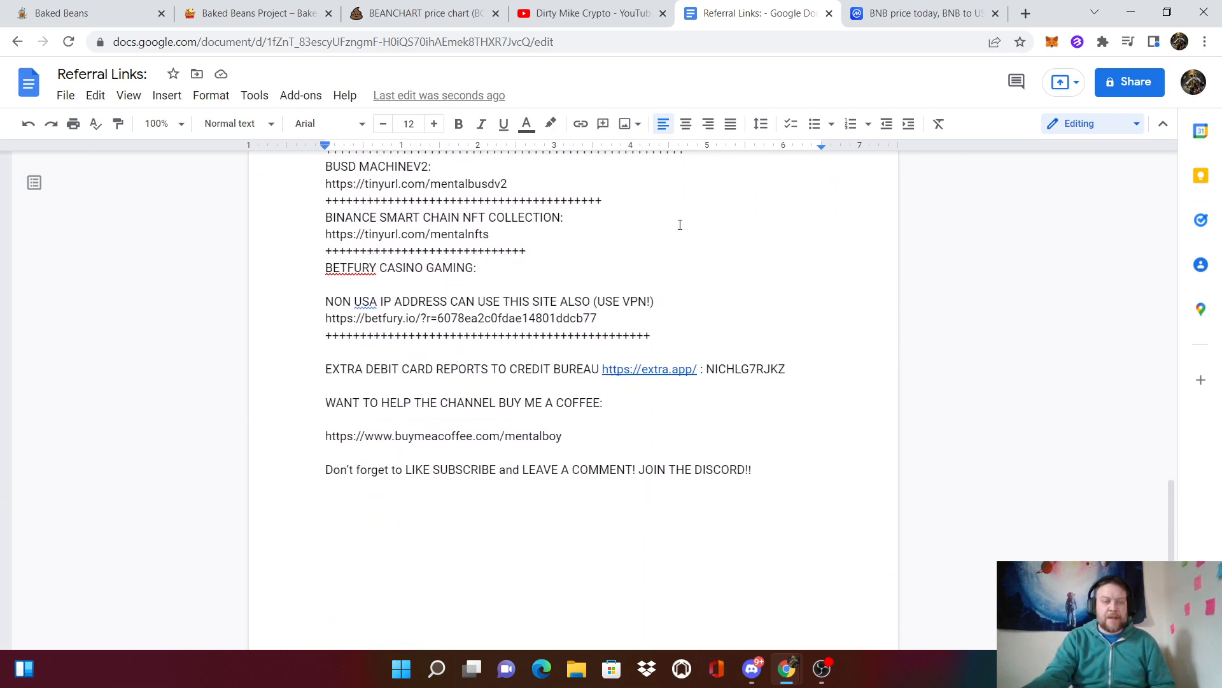
pyautogui.scroll(3)
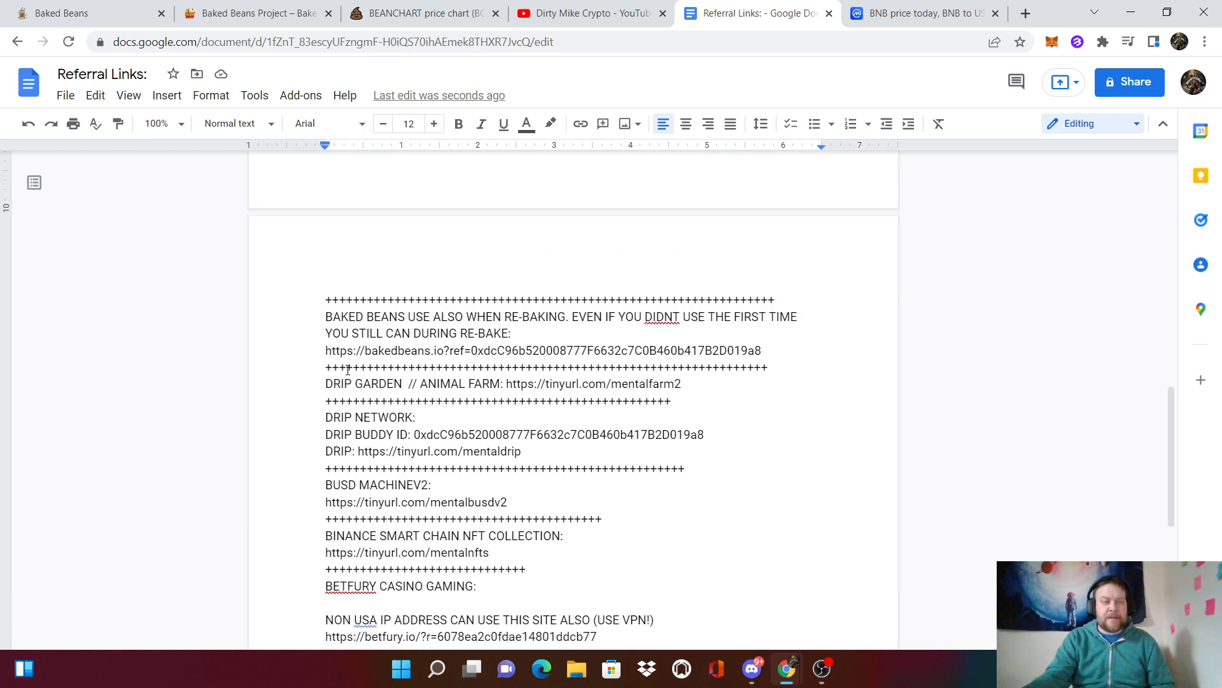
pyautogui.moveTo(324, 317); pyautogui.dragTo(762, 351)
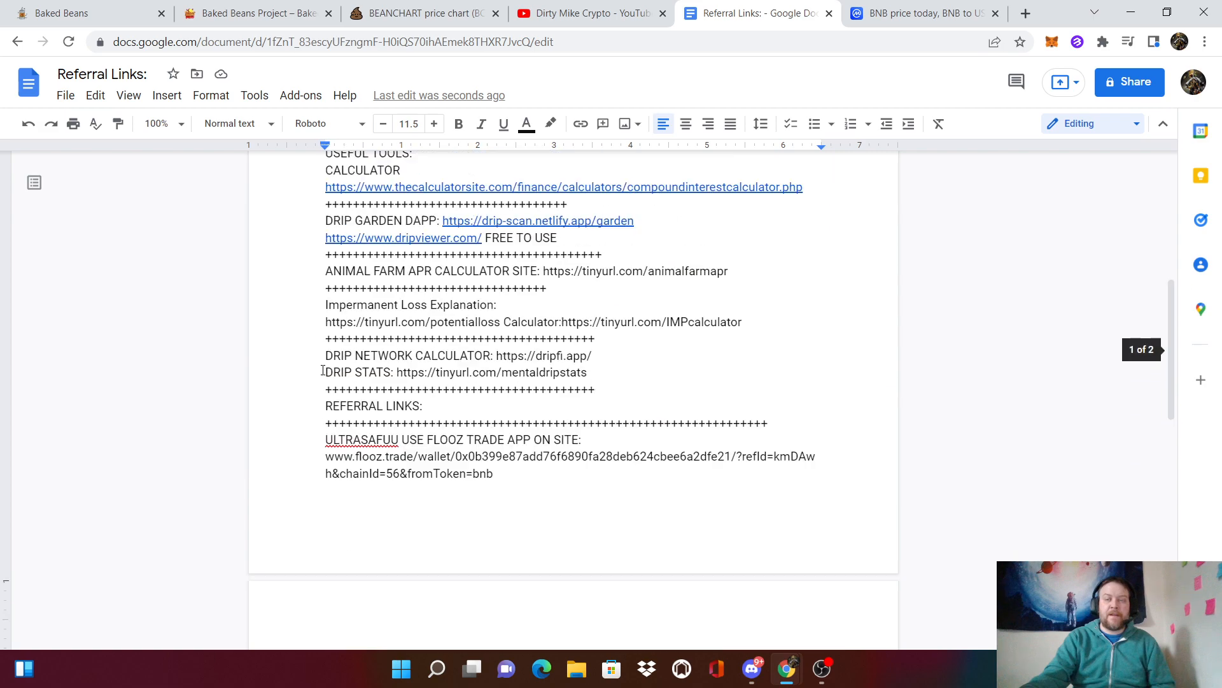
pyautogui.scroll(3)
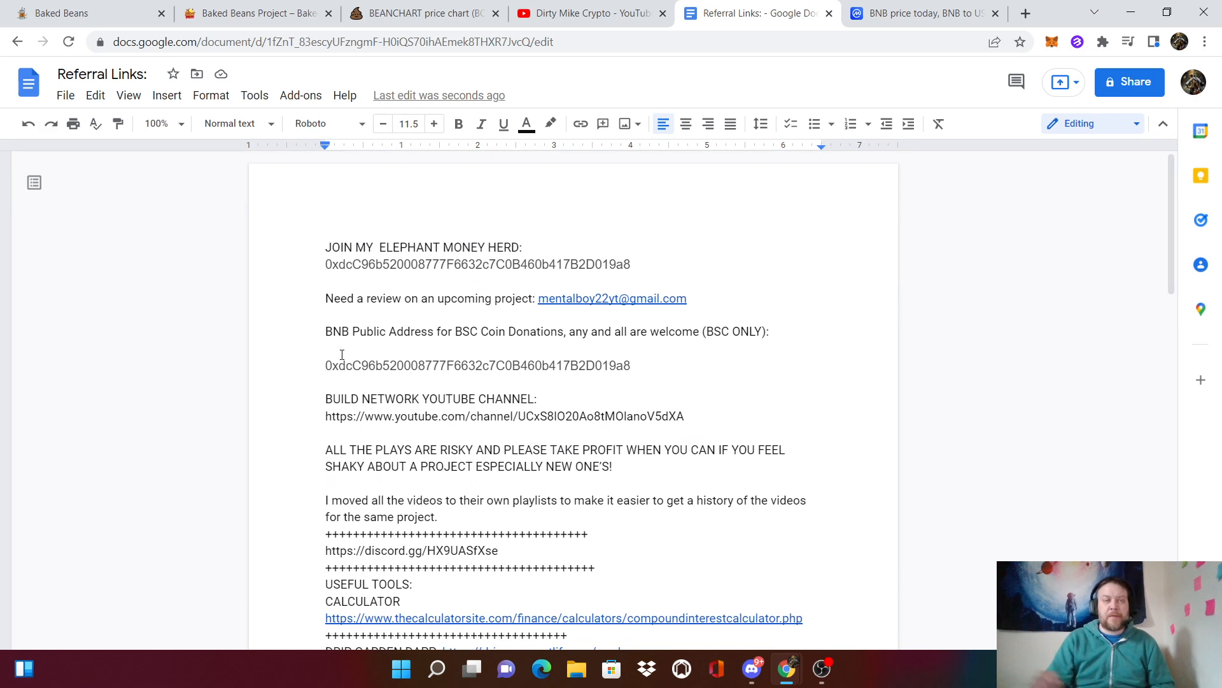
pyautogui.moveTo(229, 131)
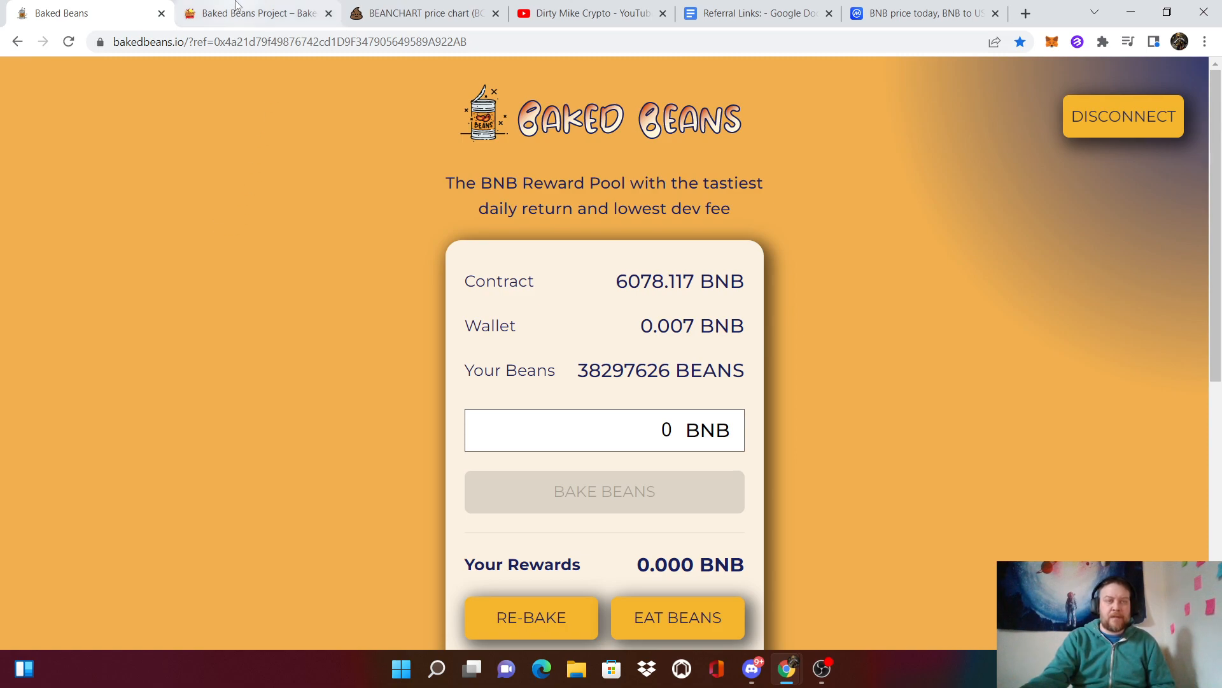
pyautogui.click(421, 13)
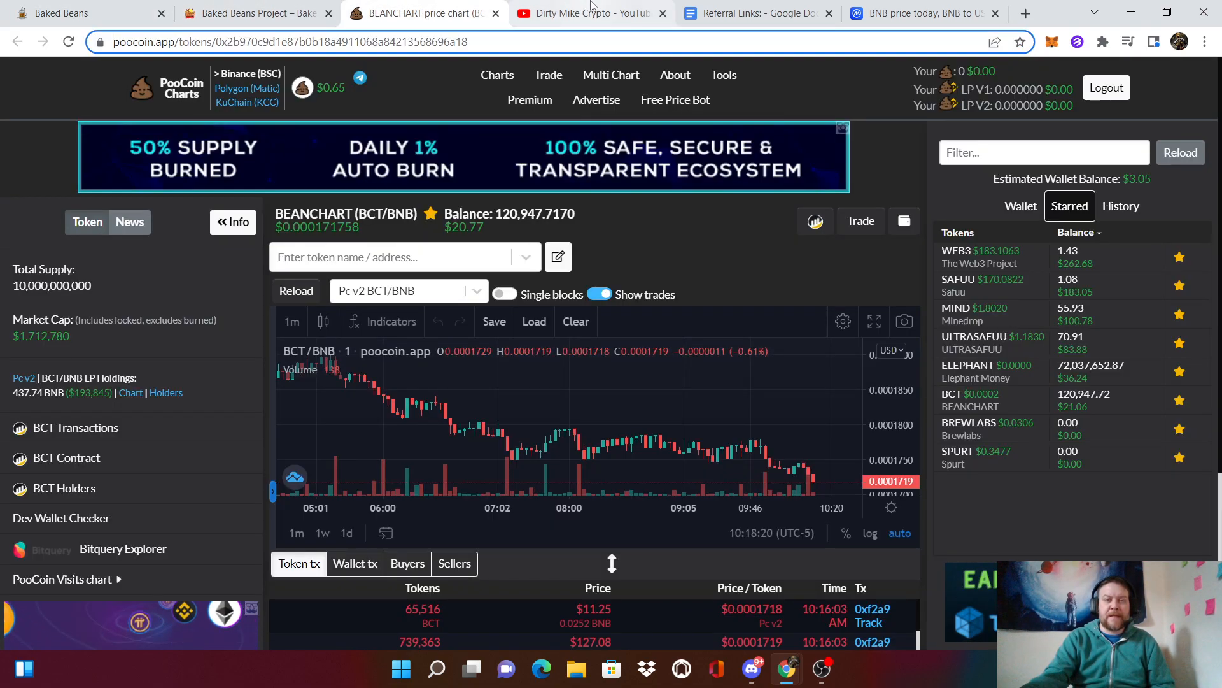
pyautogui.click(753, 13)
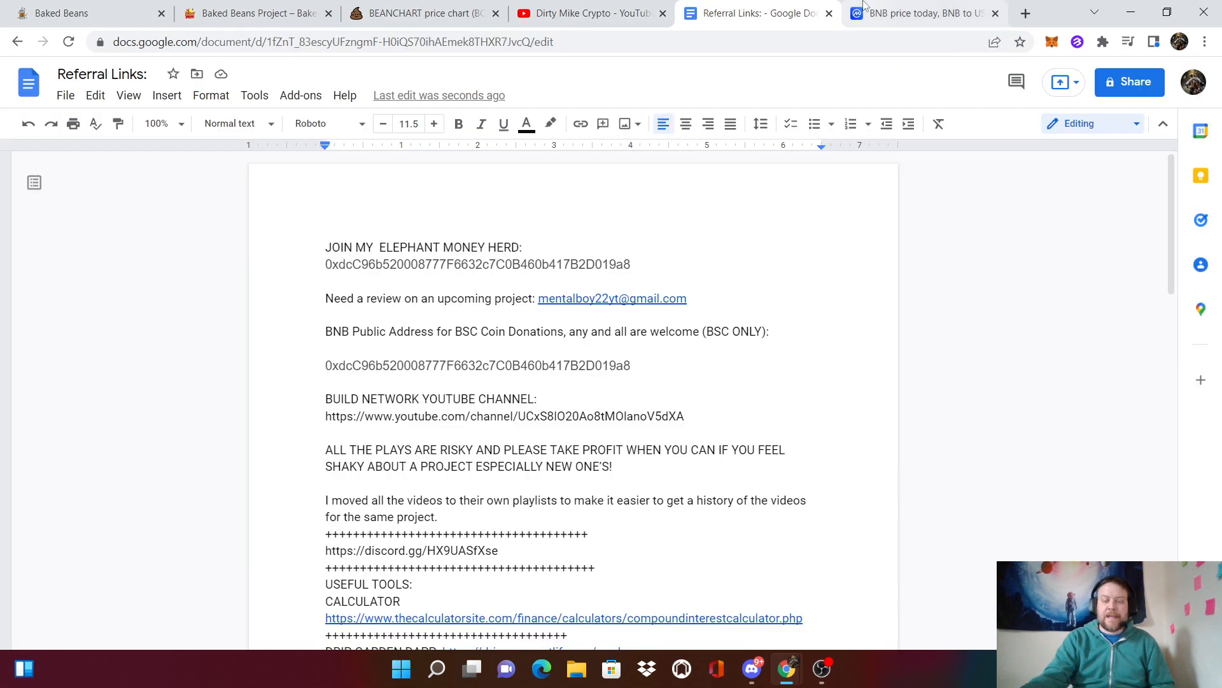
pyautogui.moveTo(919, 12)
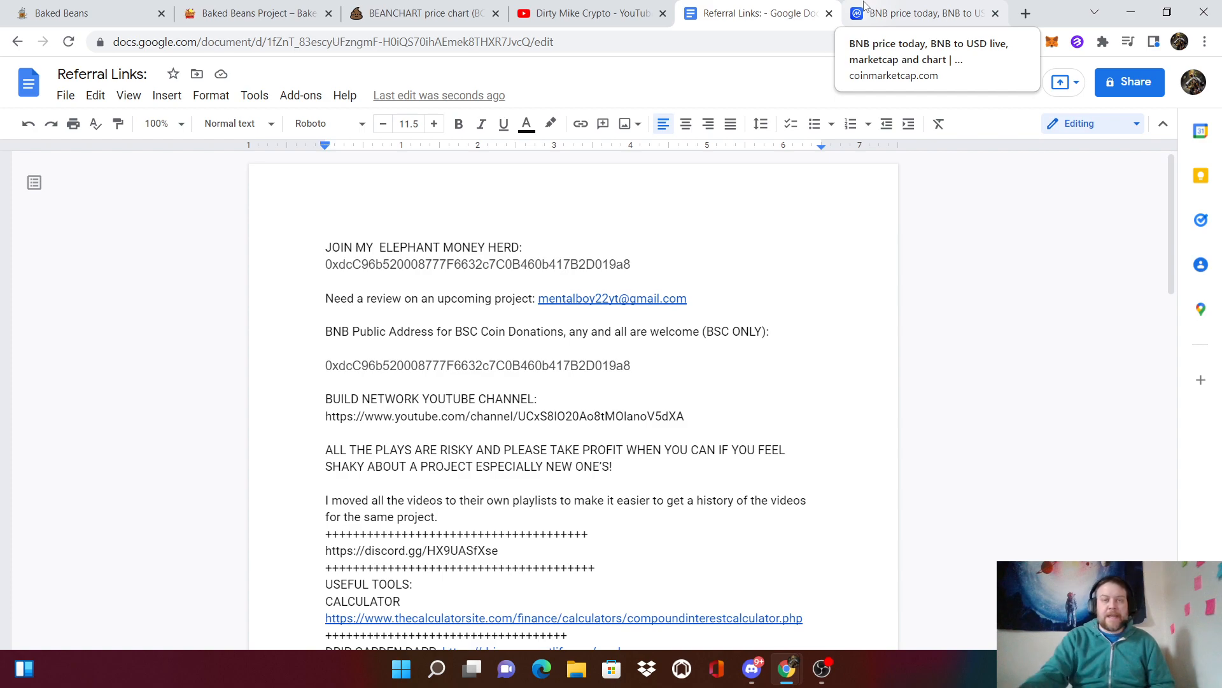
pyautogui.click(85, 13)
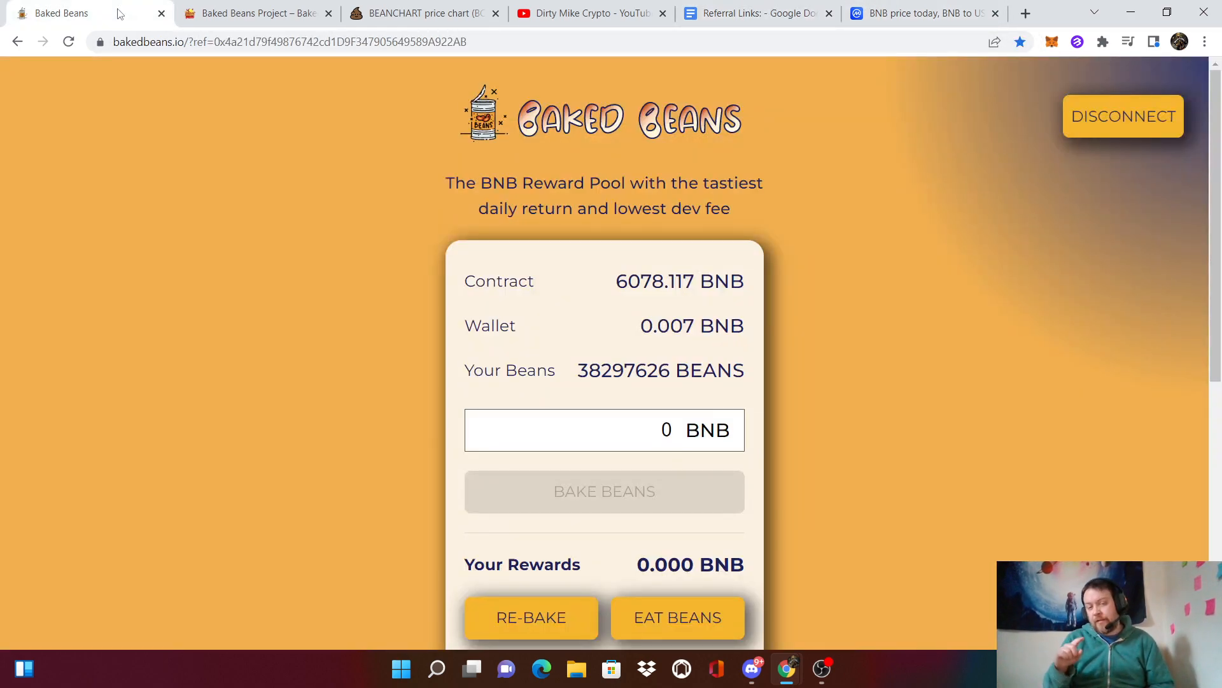